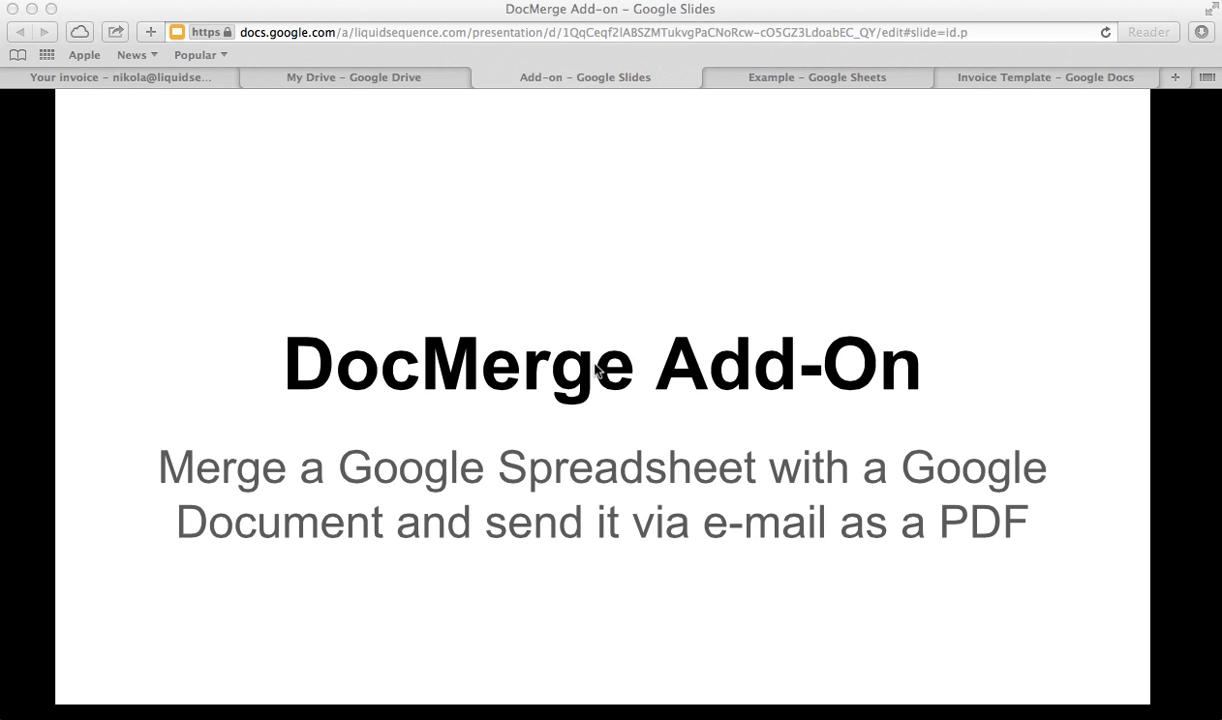
Step: Leave the Slides presentation for the DocMerge Example spreadsheet of company rows
click(816, 76)
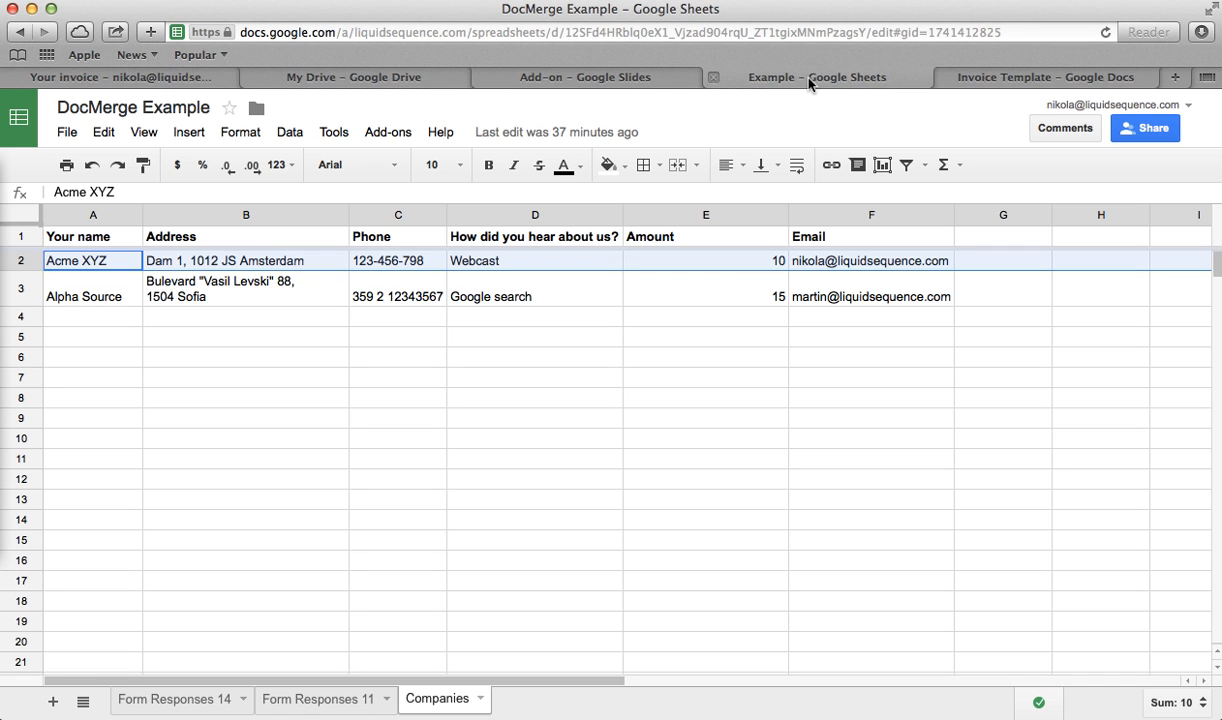
mouse_move(316, 212)
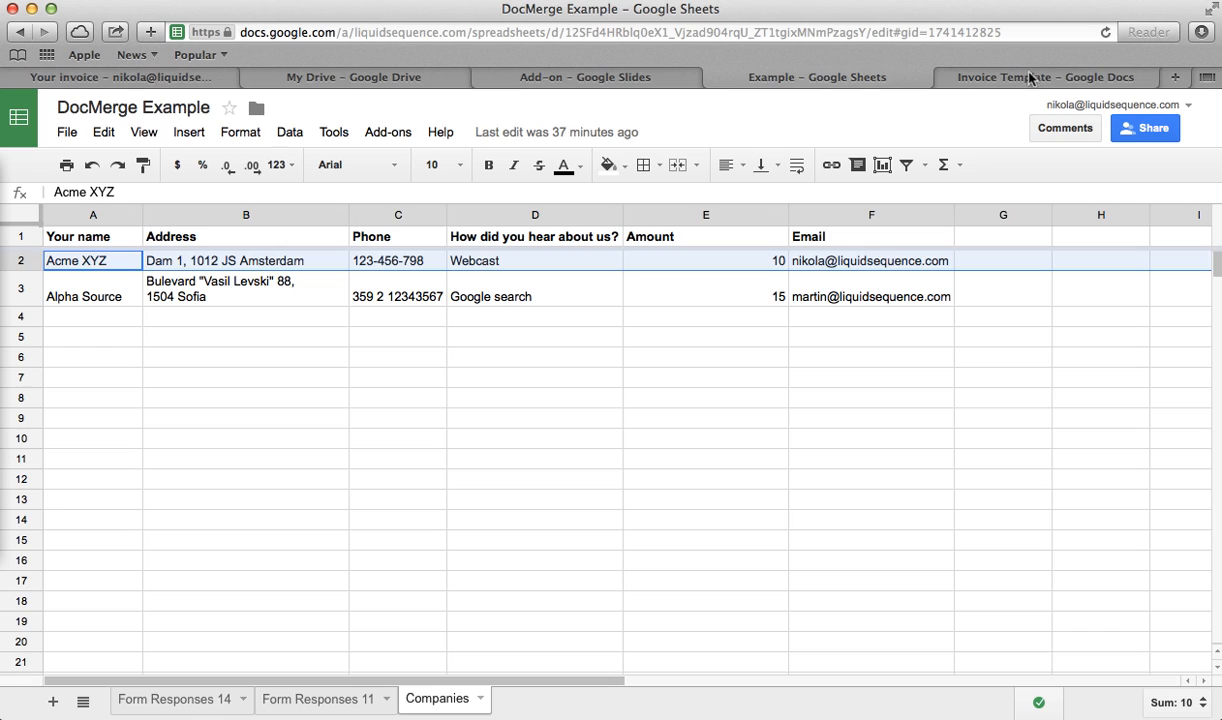
click(1044, 76)
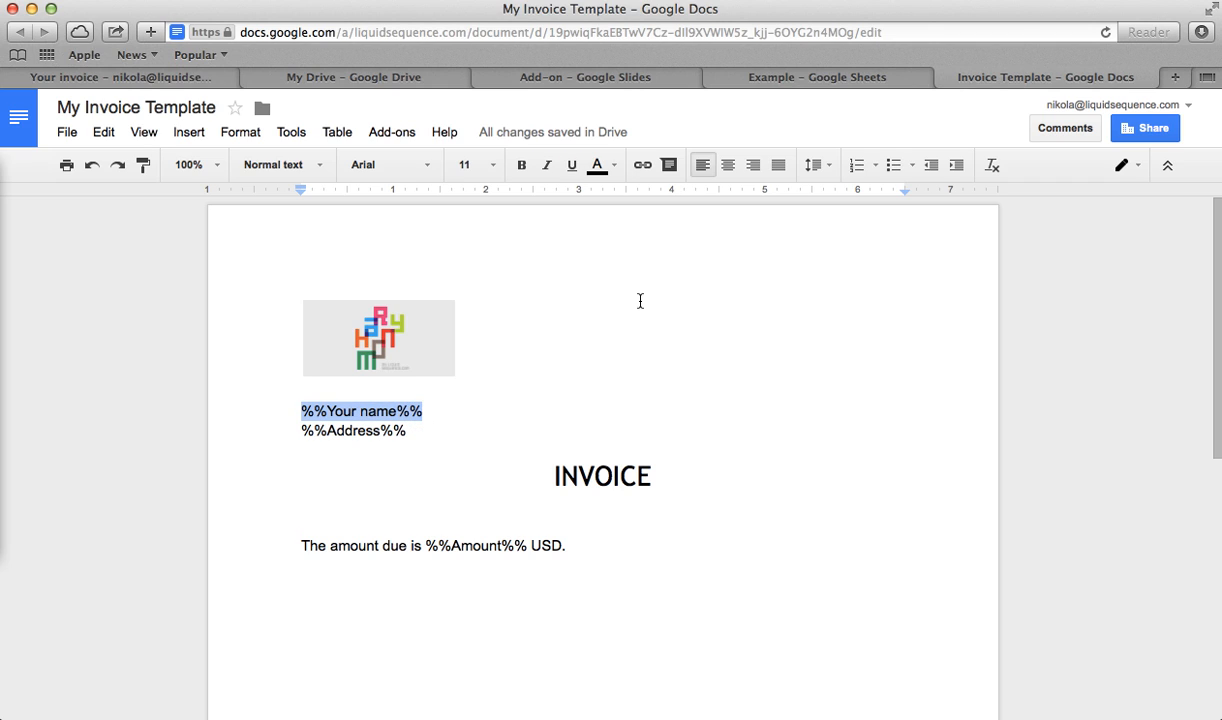
click(818, 76)
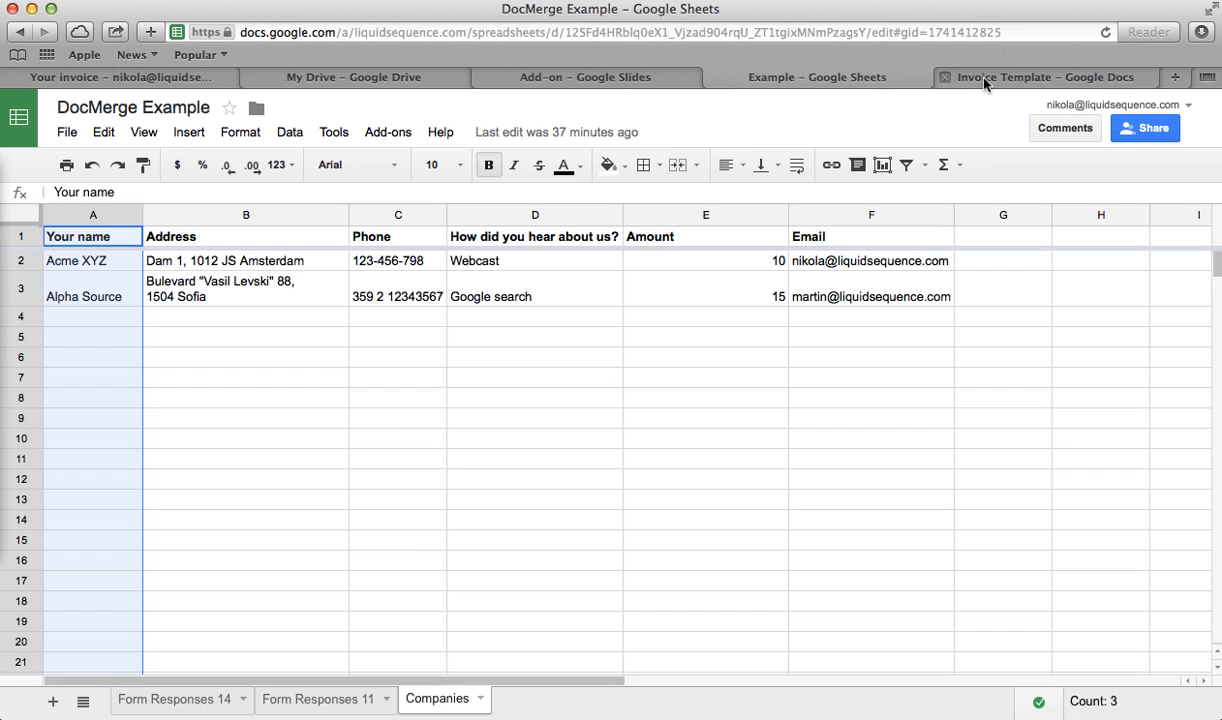
click(1040, 76)
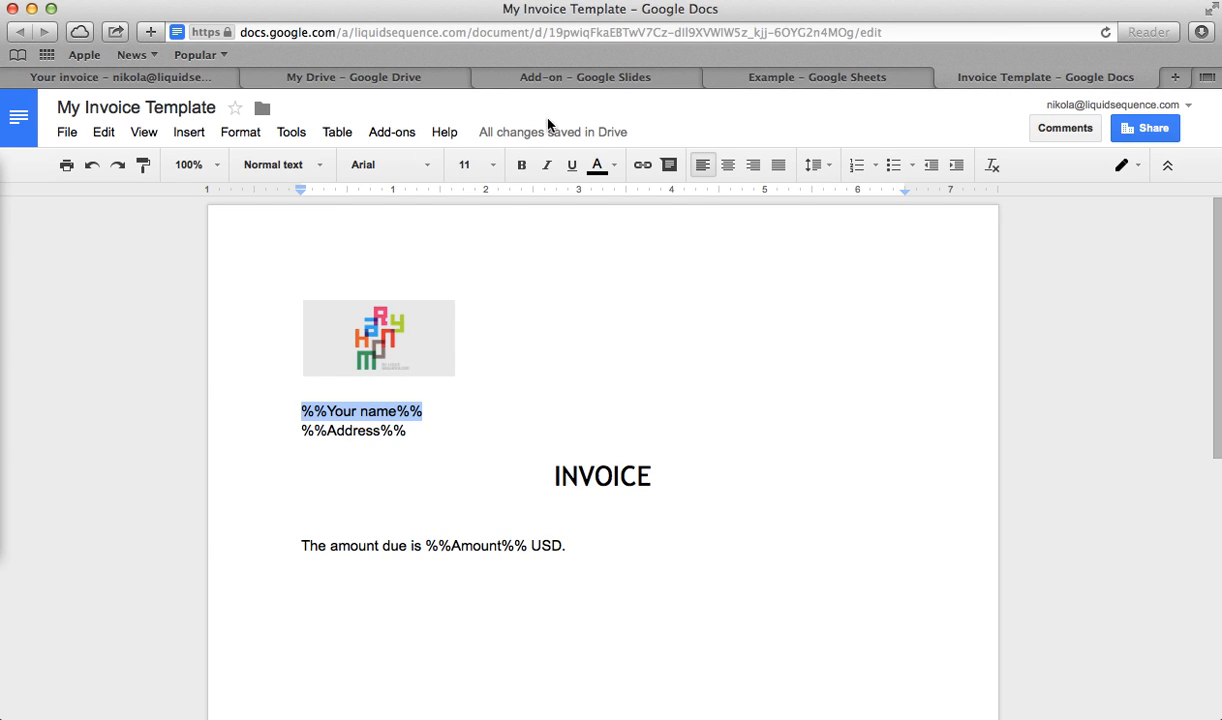
mouse_move(796, 128)
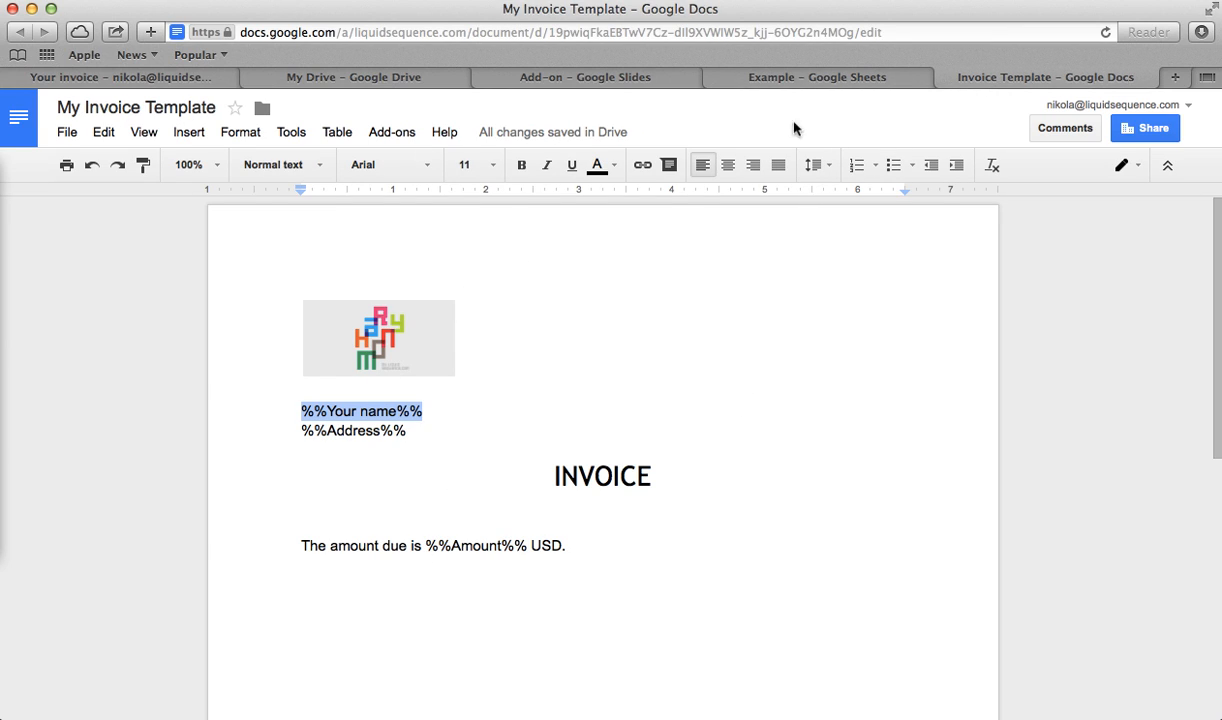
click(584, 76)
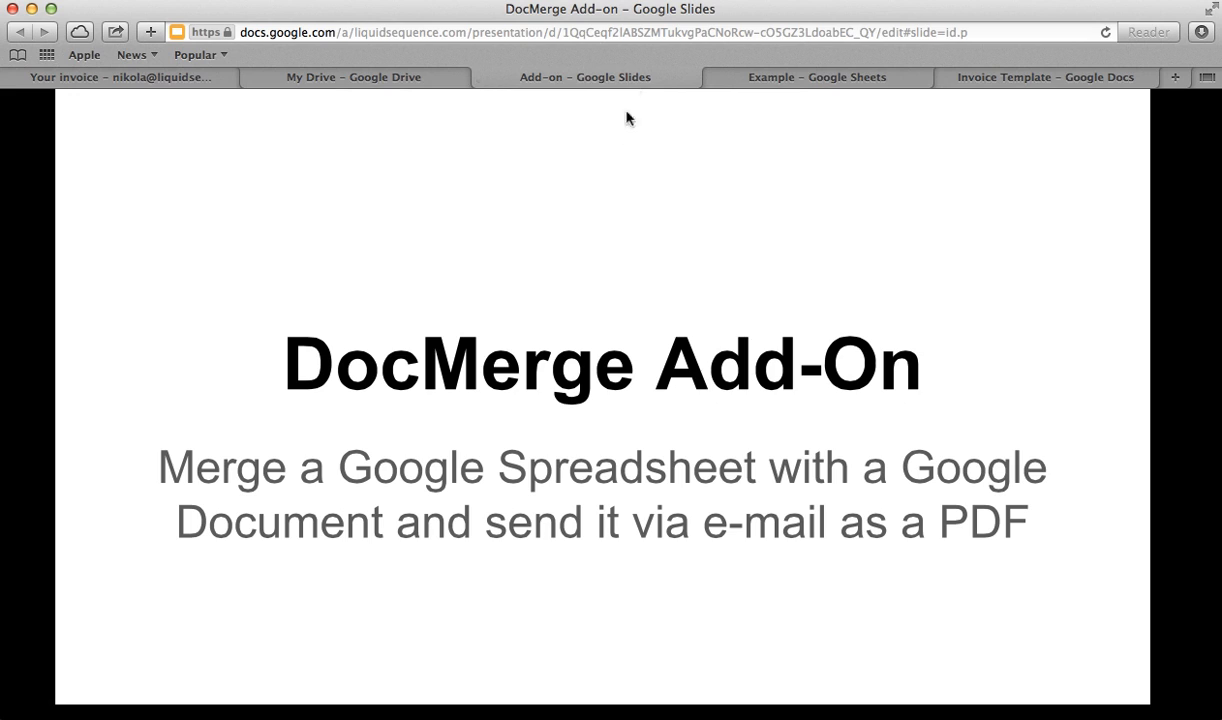
click(818, 76)
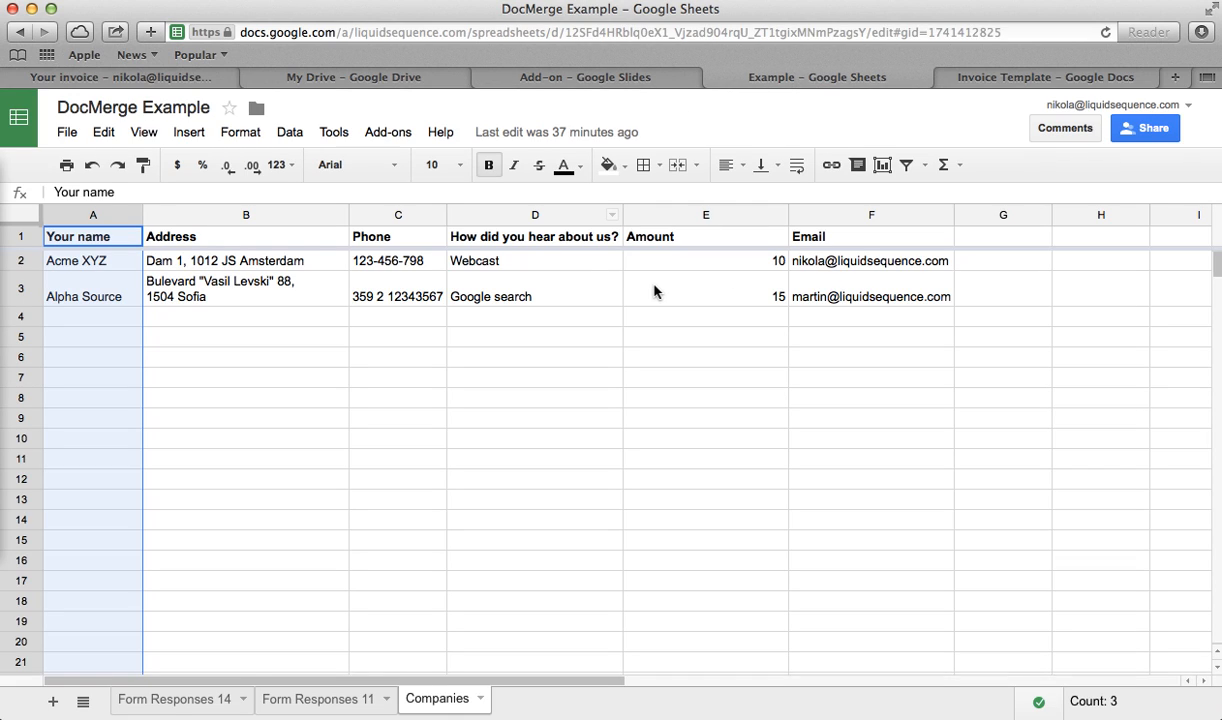
Step: Replace the %%Amount%% placeholder in the invoice template with the column letter %%E%%
click(1044, 76)
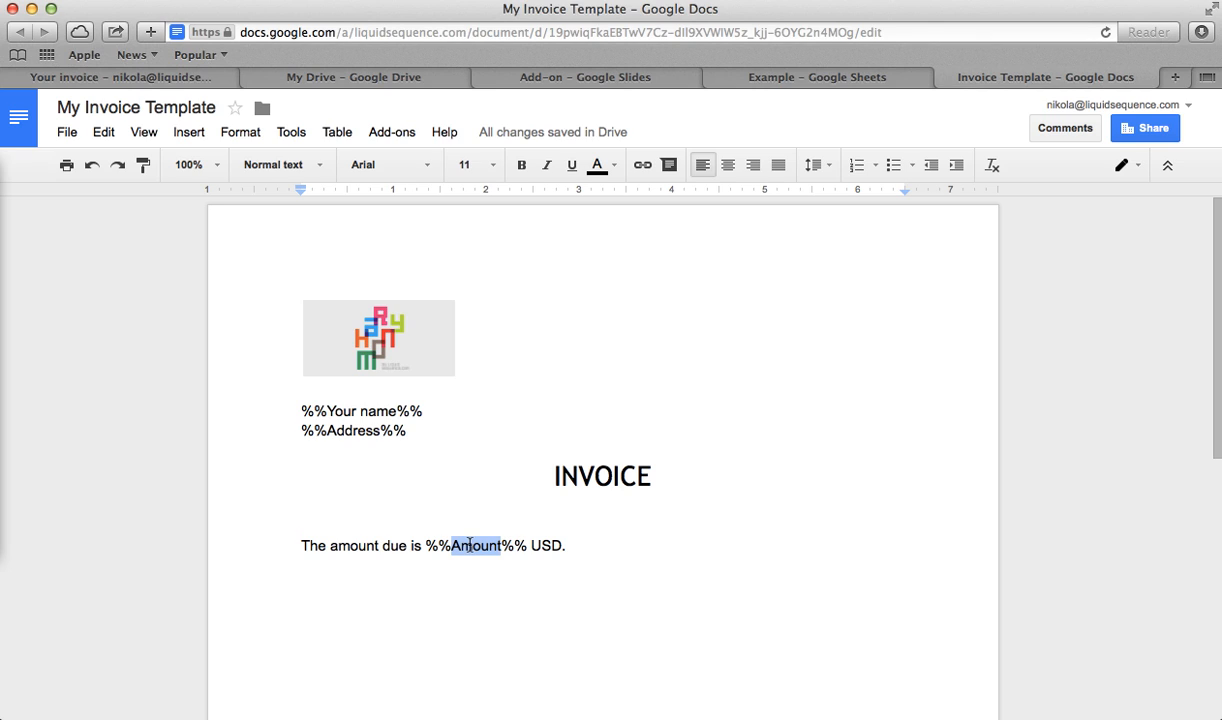
text(D)
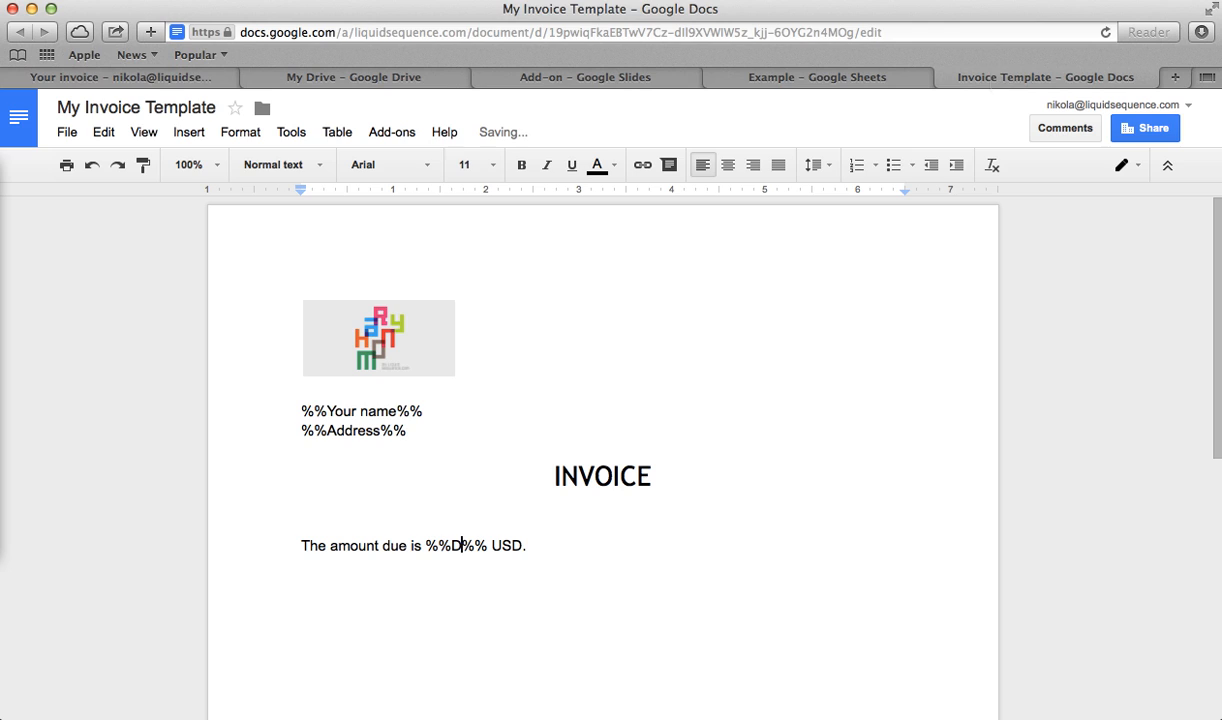
click(818, 76)
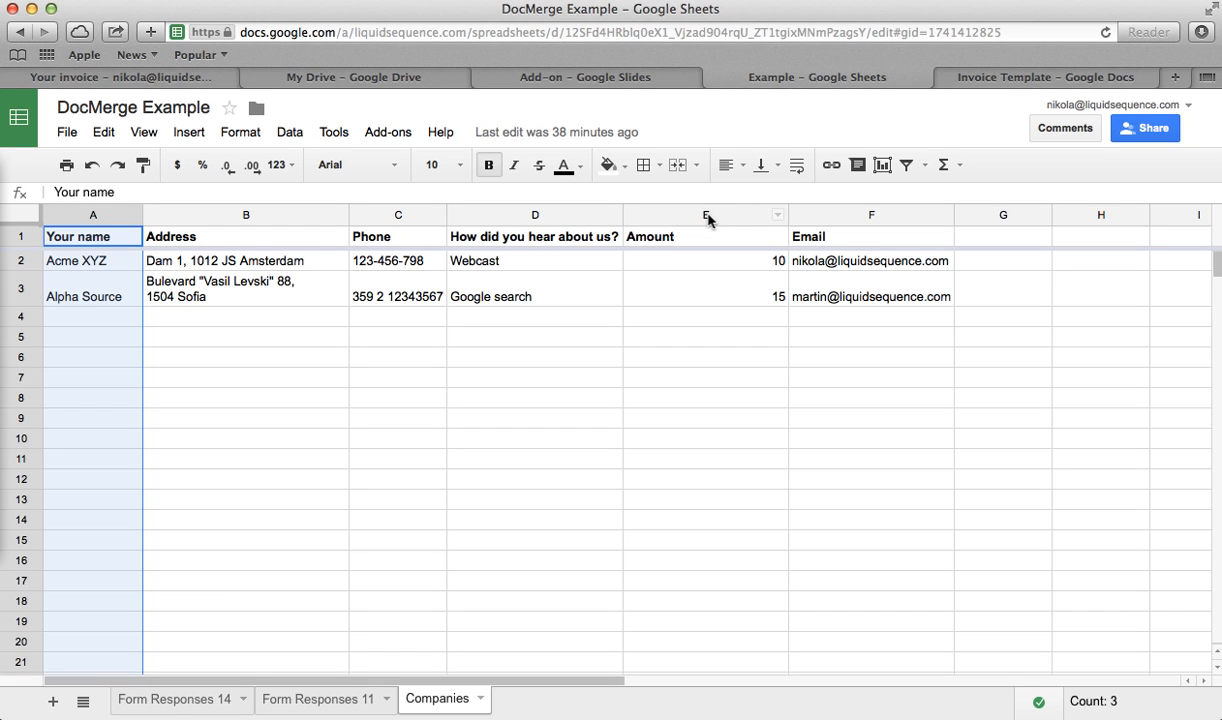
click(1044, 76)
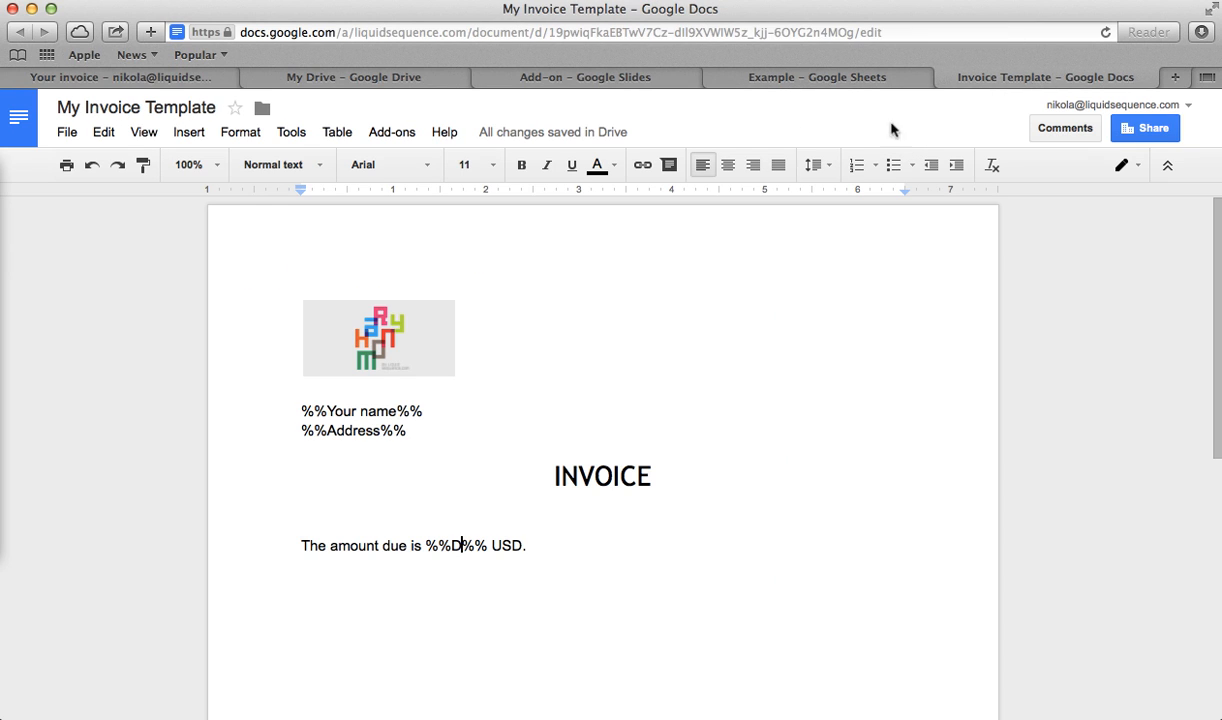
text(E)
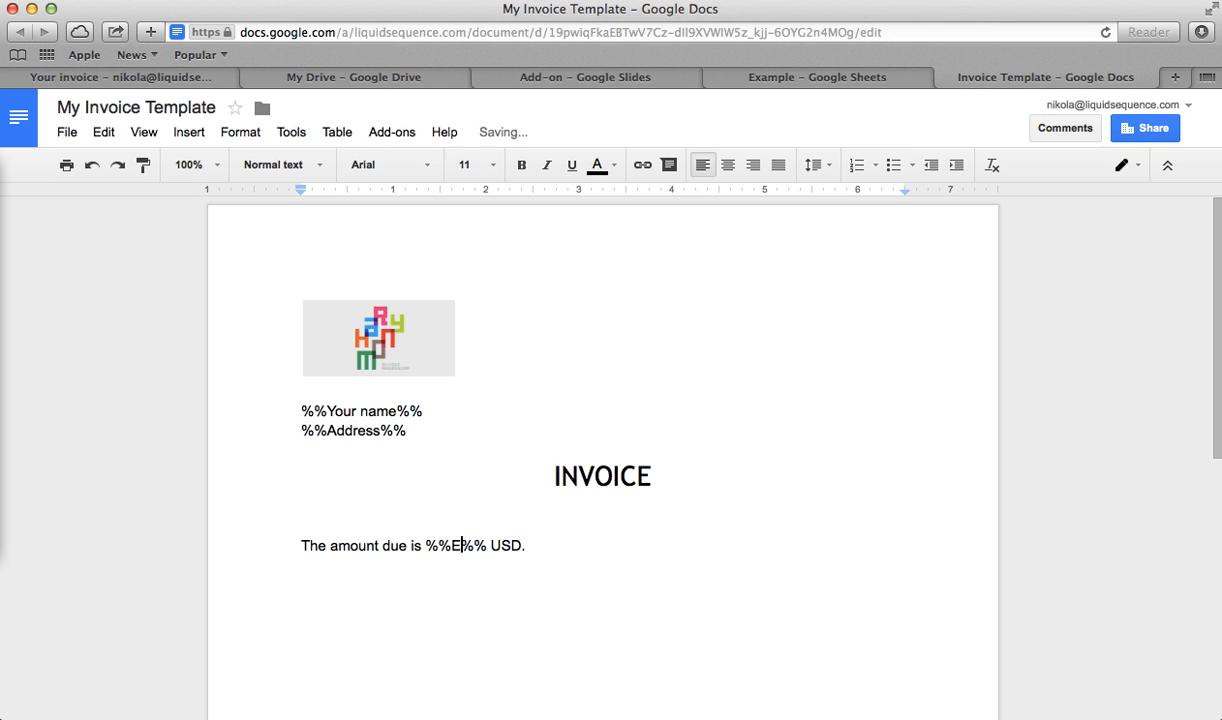
mouse_move(770, 140)
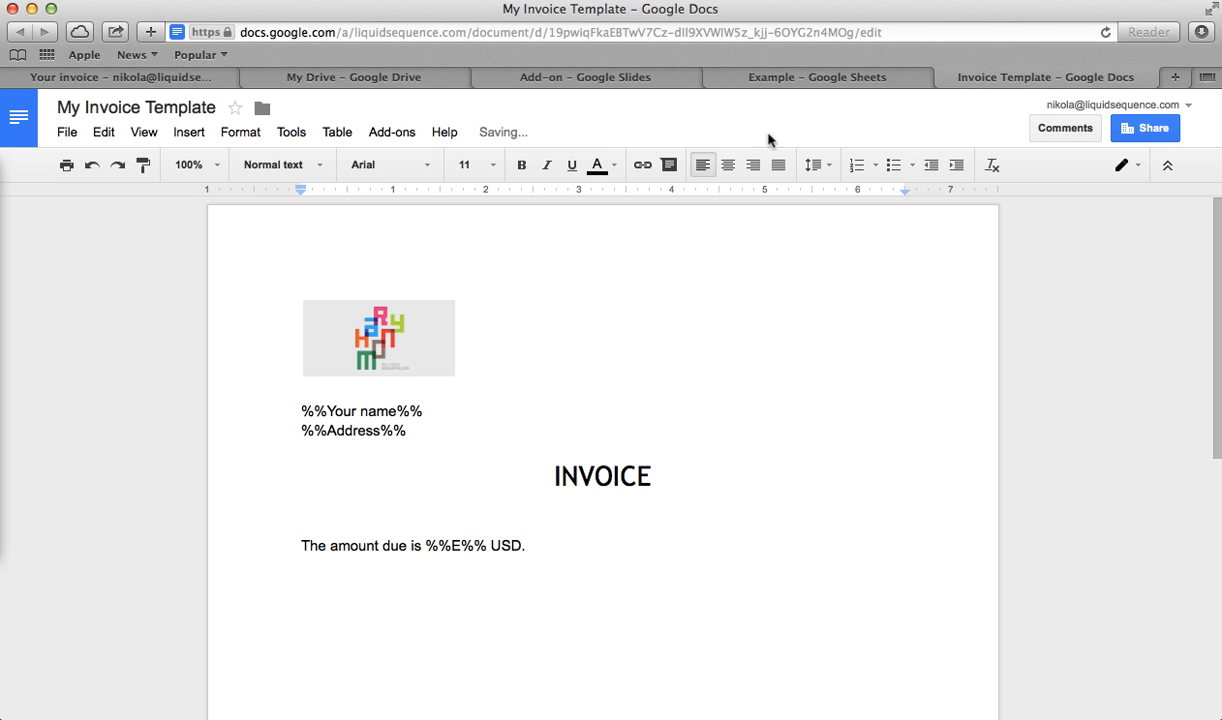
Step: Back in the Example sheet, select the Acme XYZ row 2 for merging
click(818, 76)
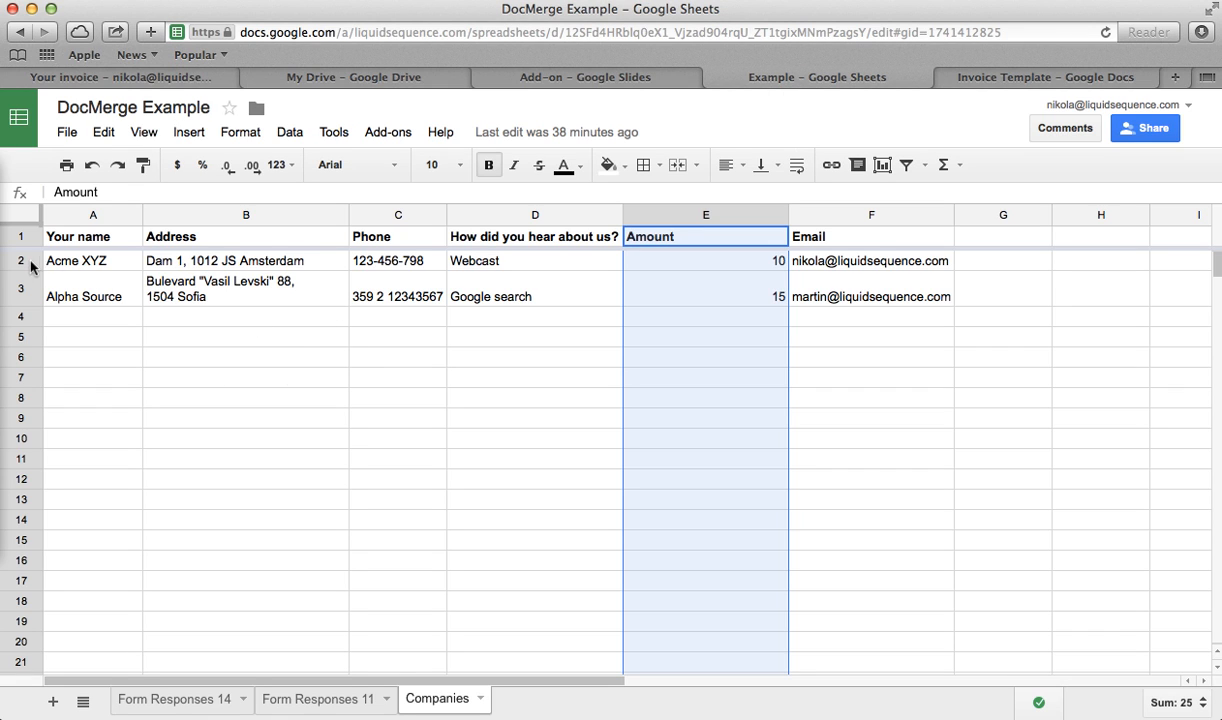
click(92, 260)
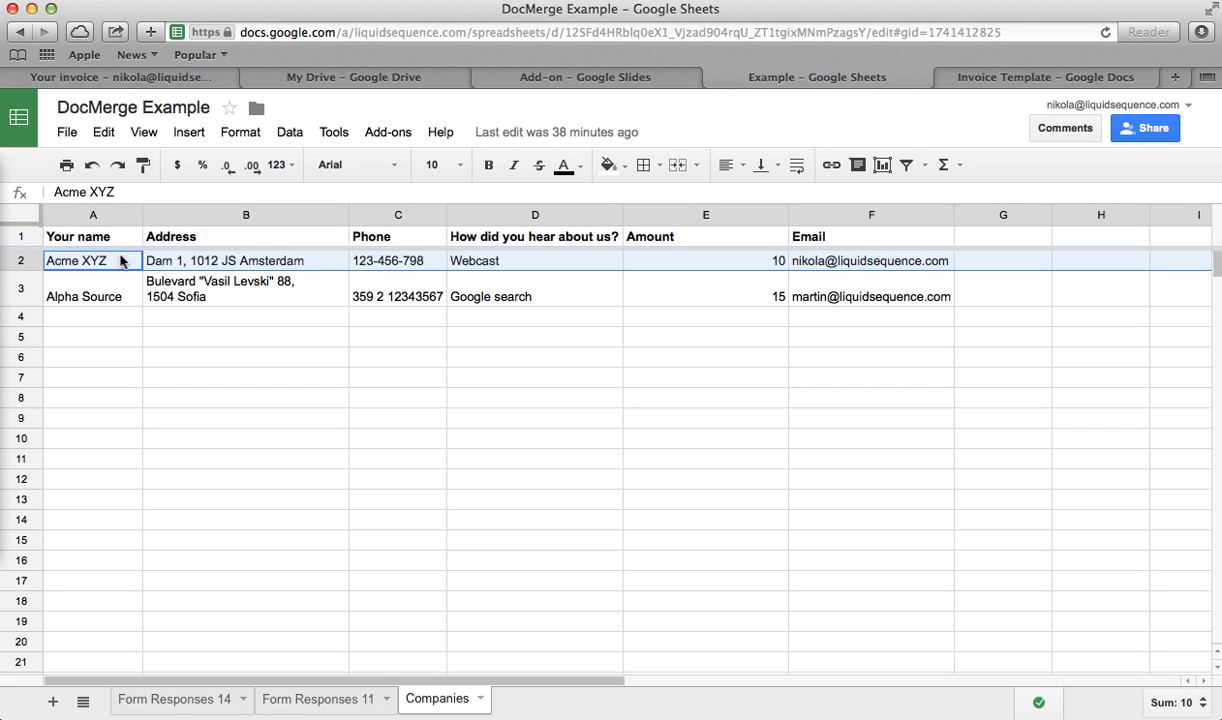
Step: Start Add-ons > DocMerge > Merge documents for My Invoice Template with Companies row 2
click(388, 132)
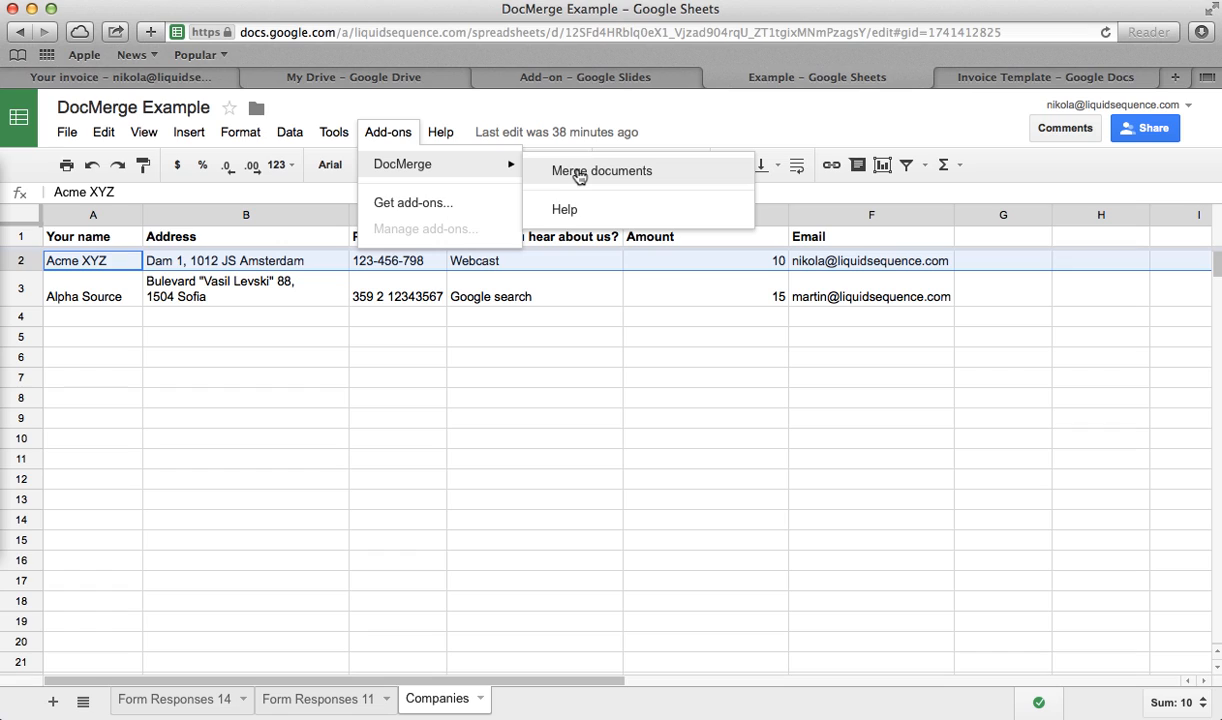
click(600, 170)
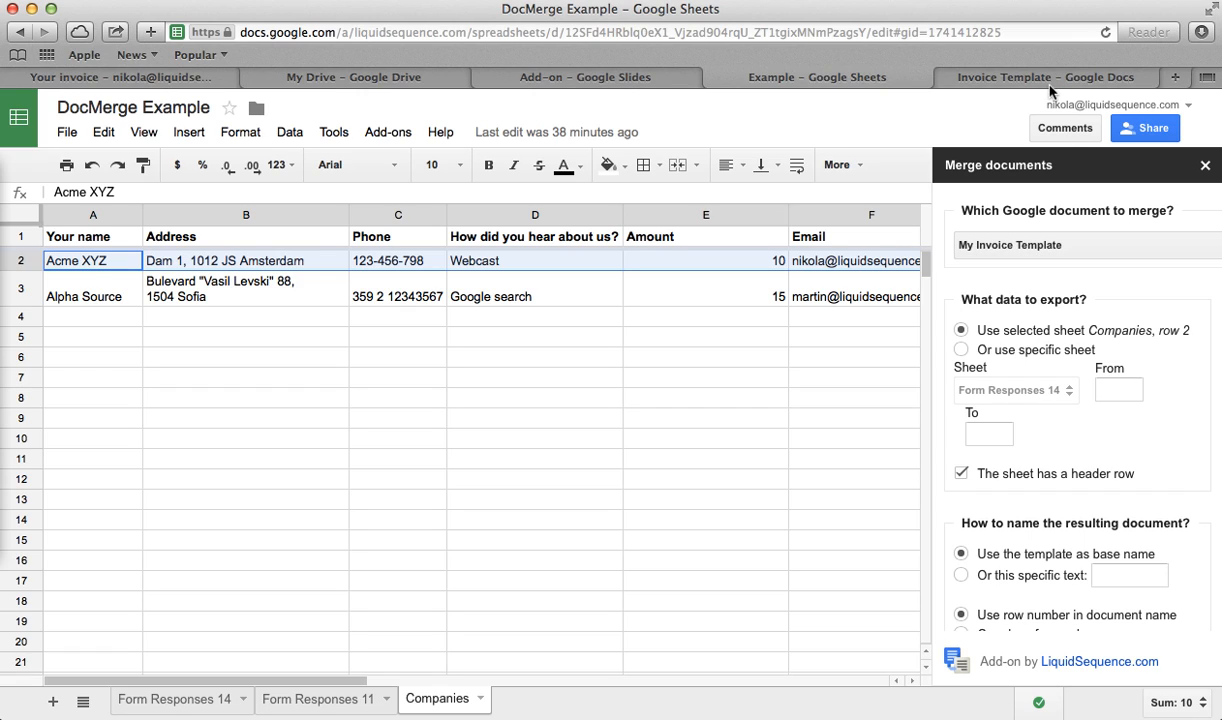
mouse_move(1044, 76)
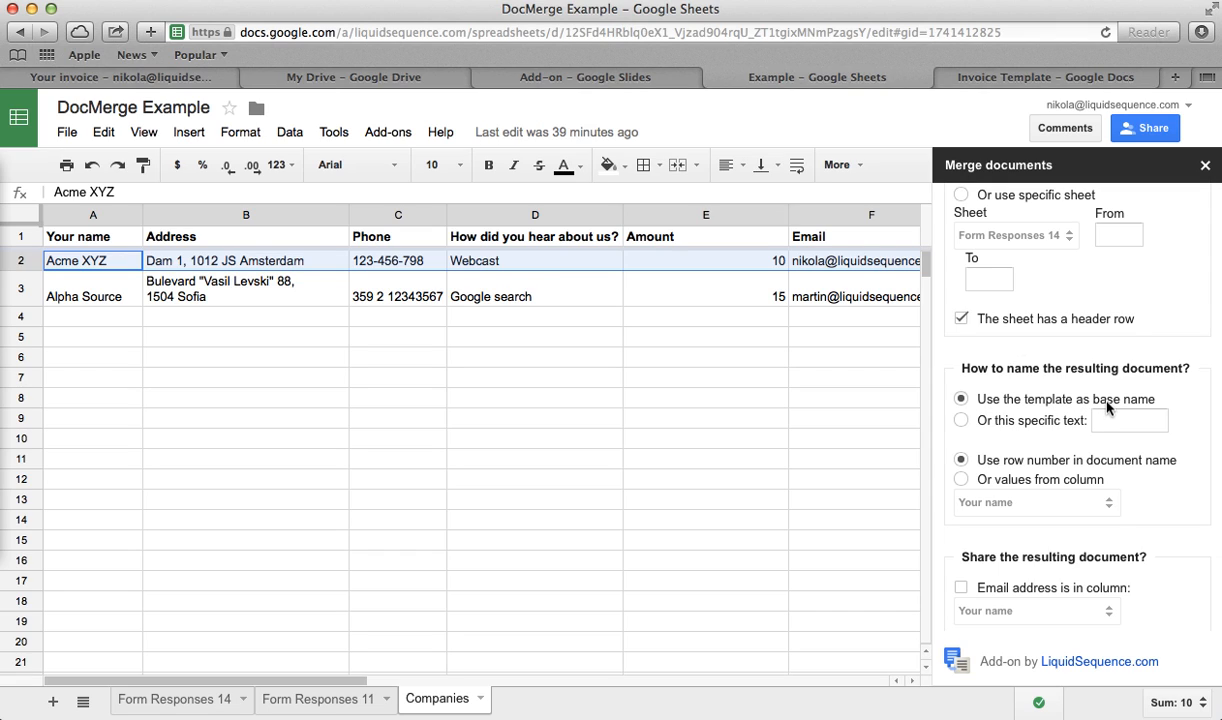
Step: Name merge results with the text "- Aug 2014" plus values from the Your name column
click(960, 420)
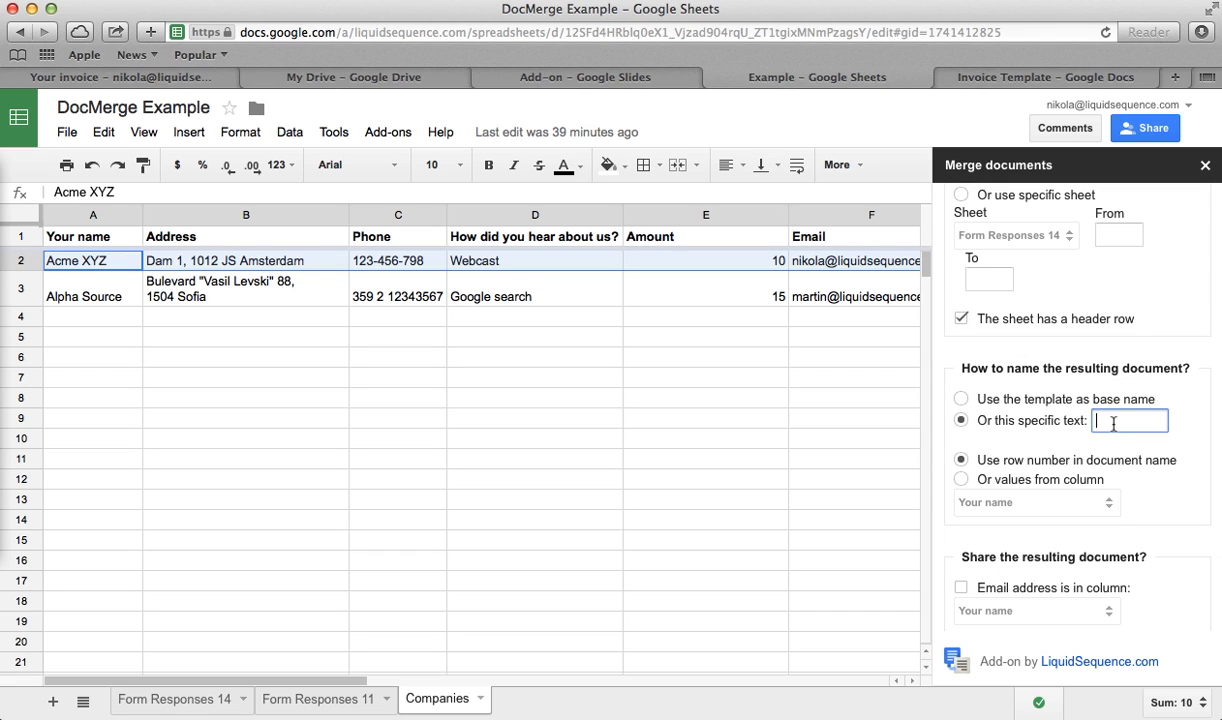
text(In)
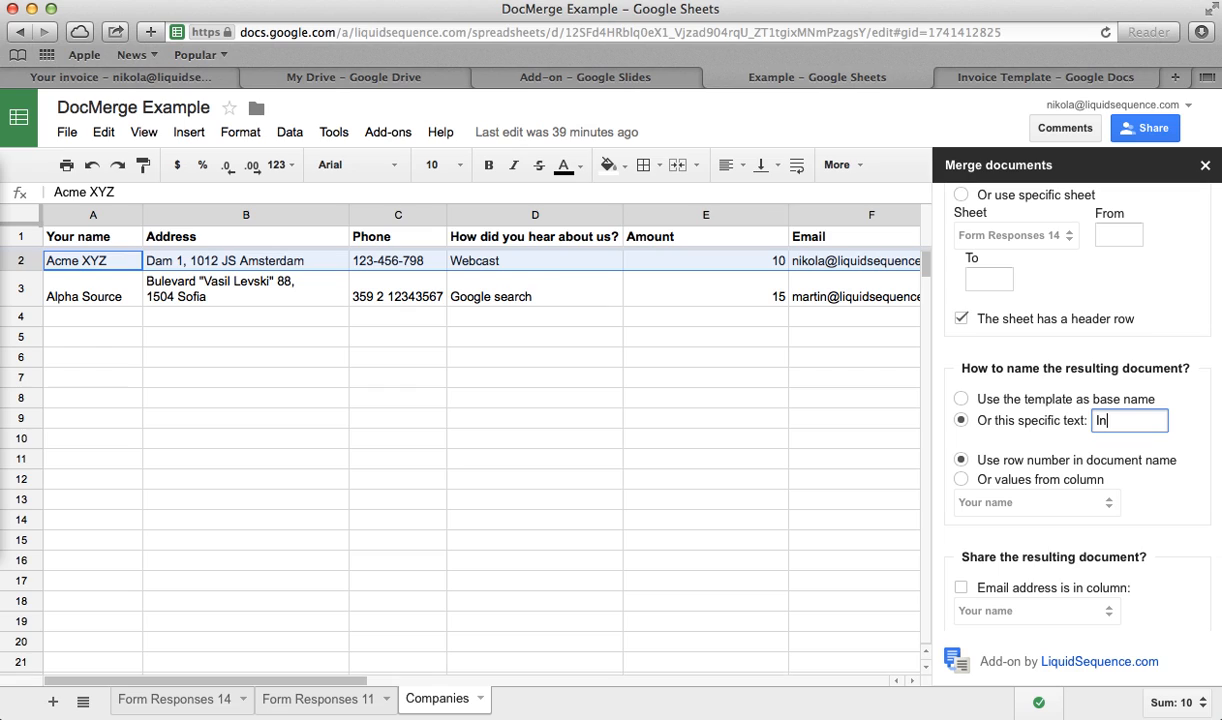
text(Invoice - A)
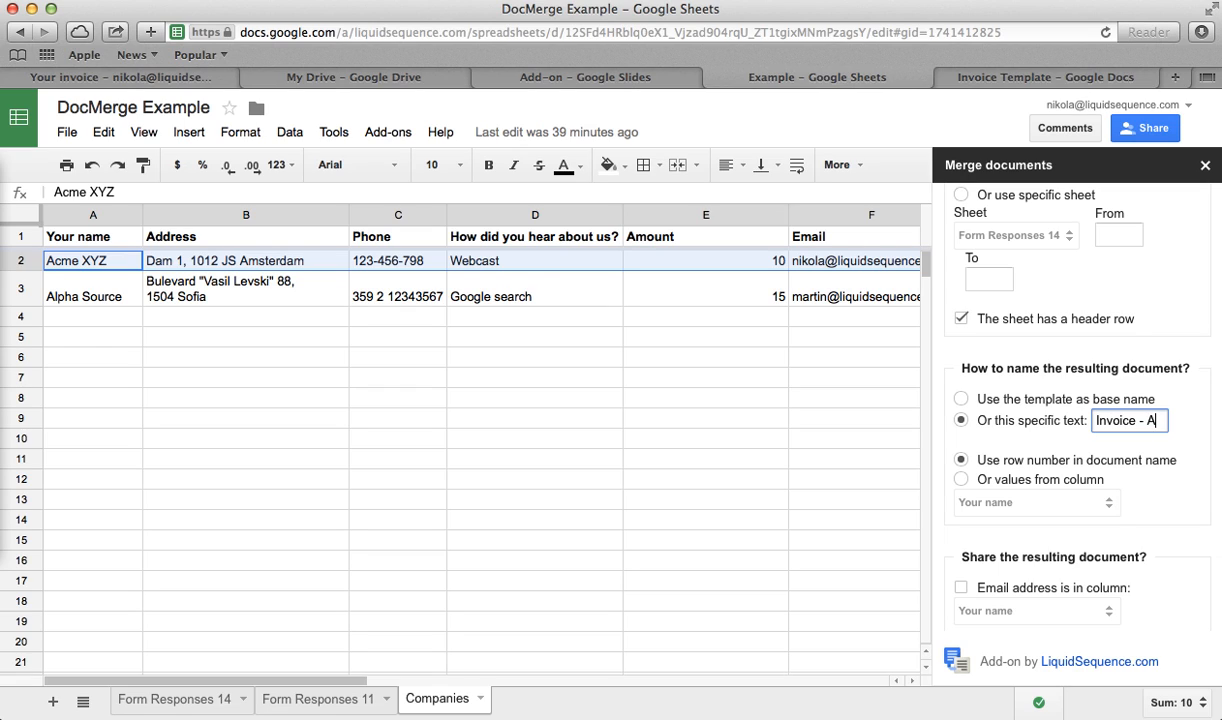
text(- Aug 2014)
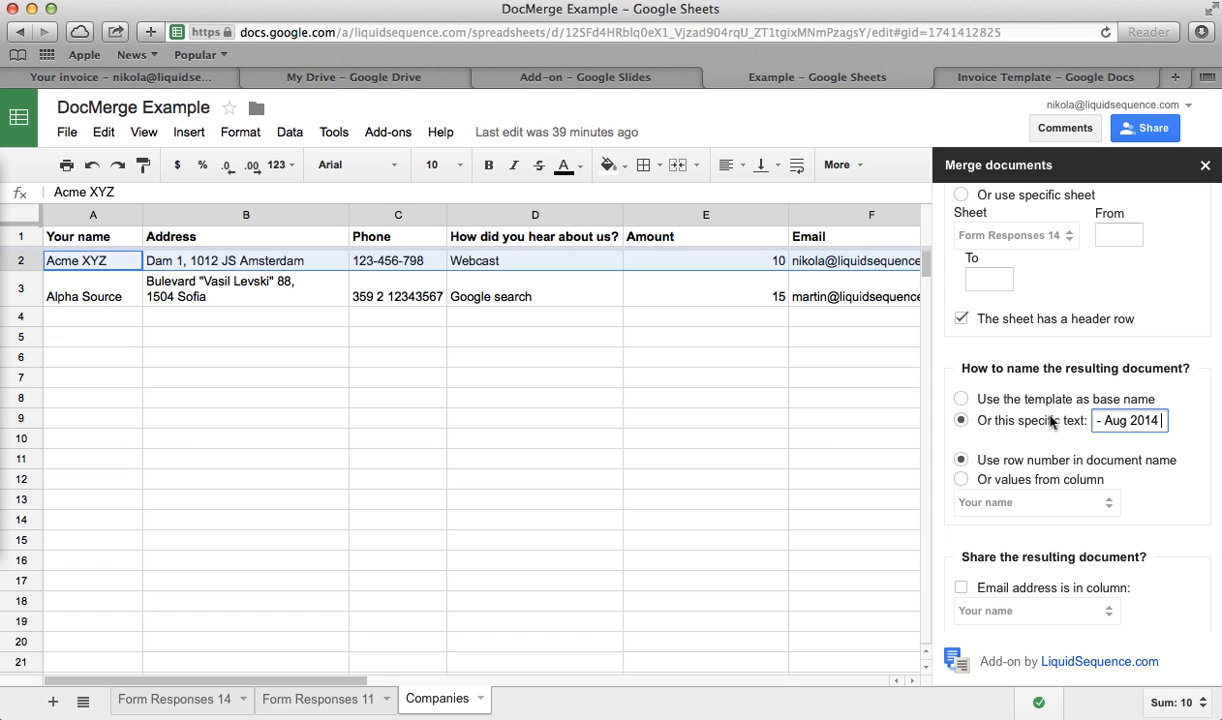
scroll(down, 3)
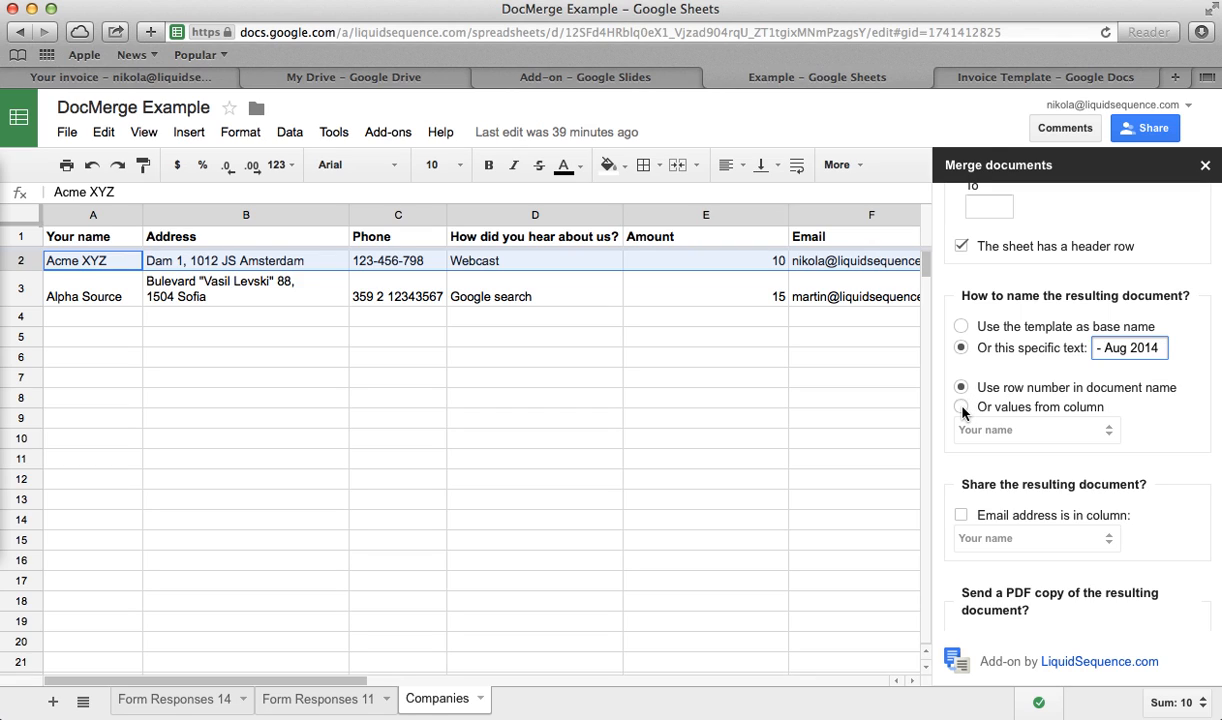
click(1130, 348)
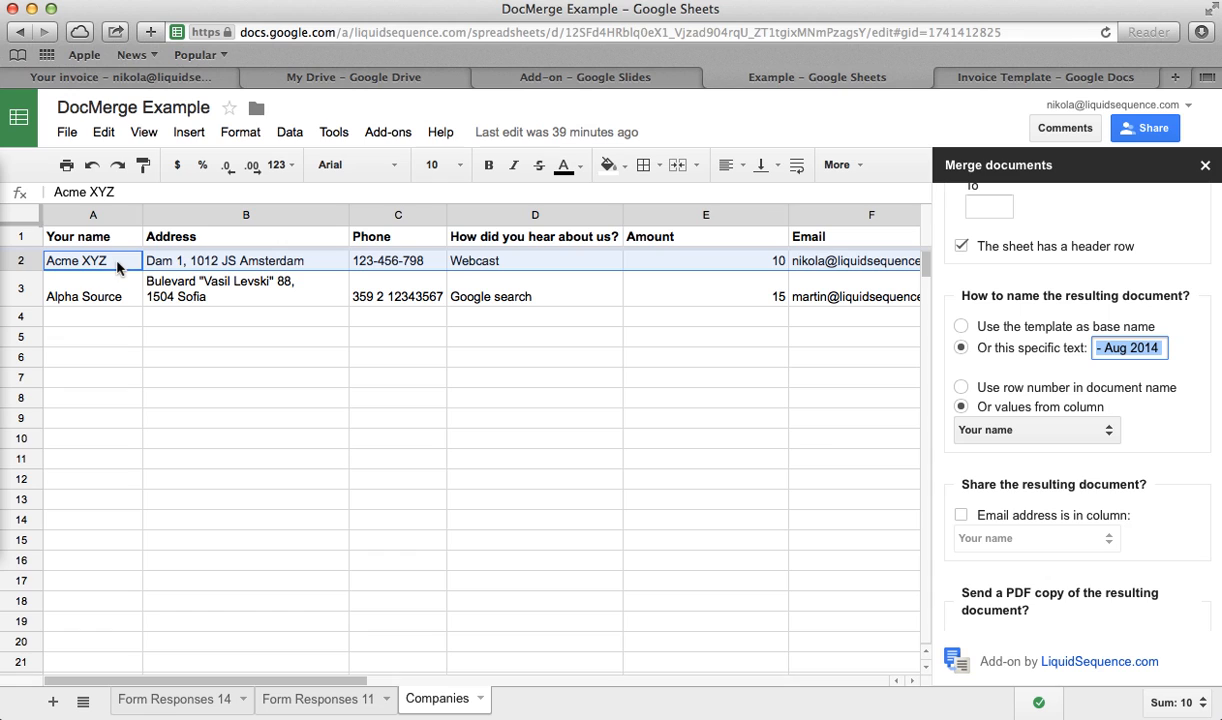
scroll(down, 3)
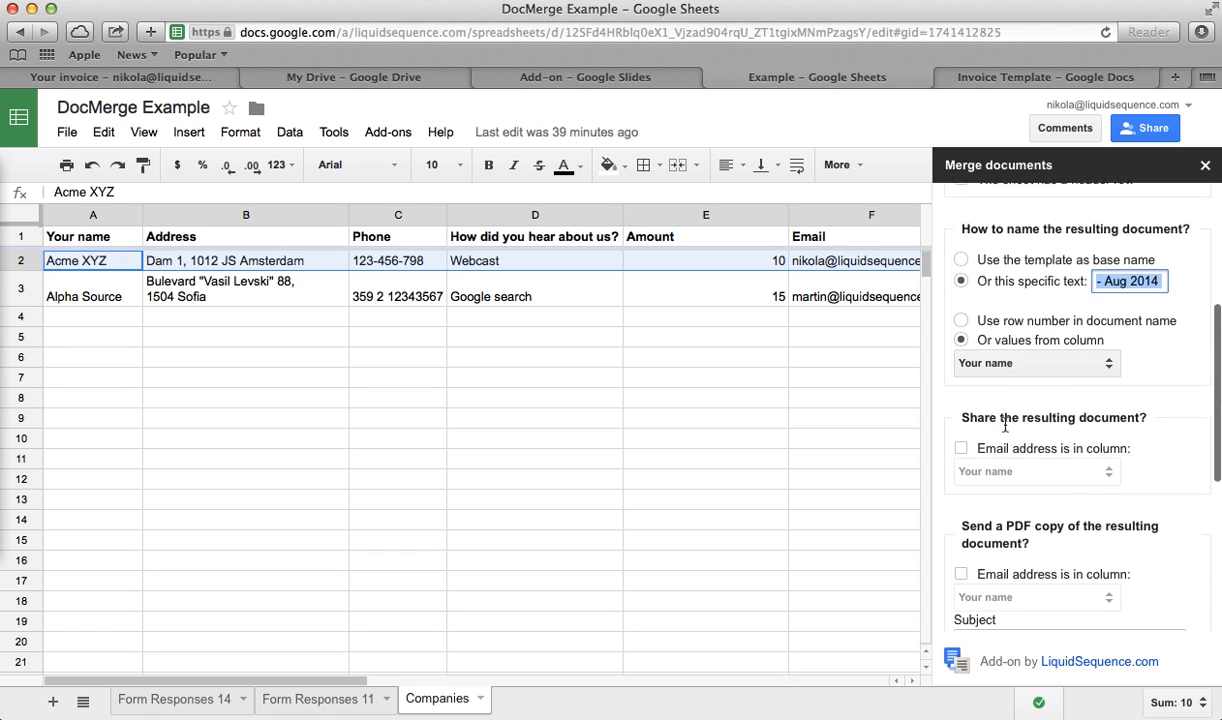
scroll(down, 3)
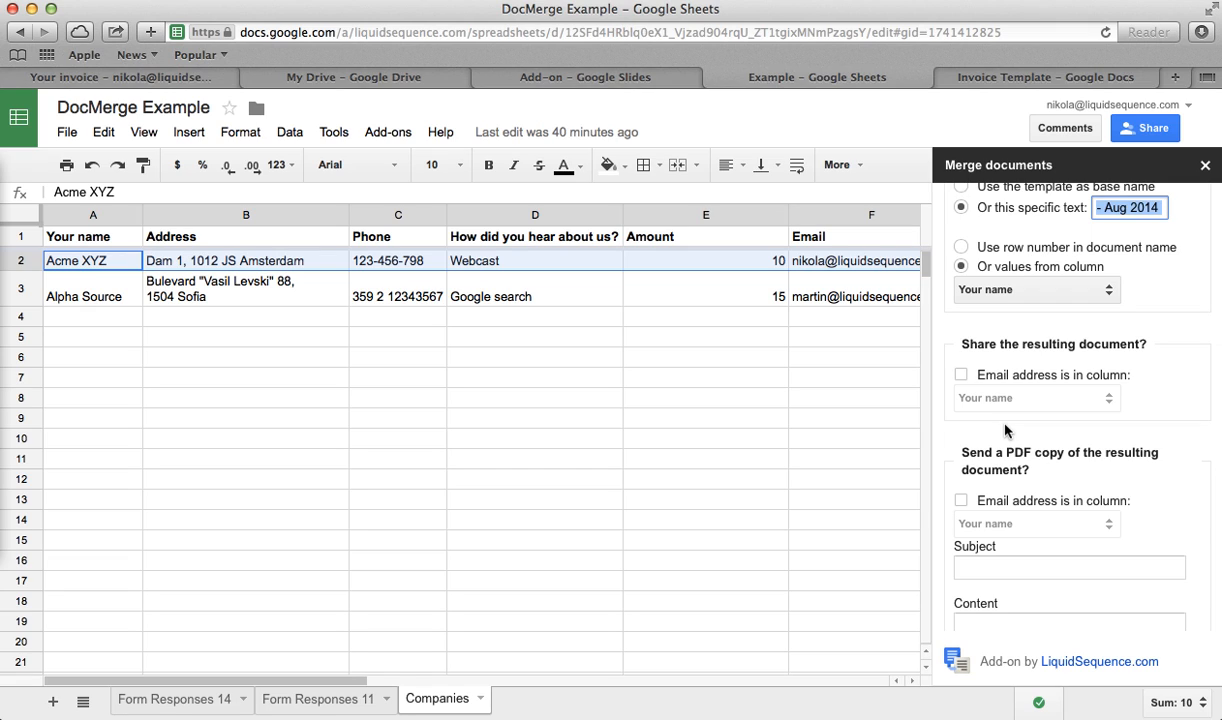
scroll(down, 3)
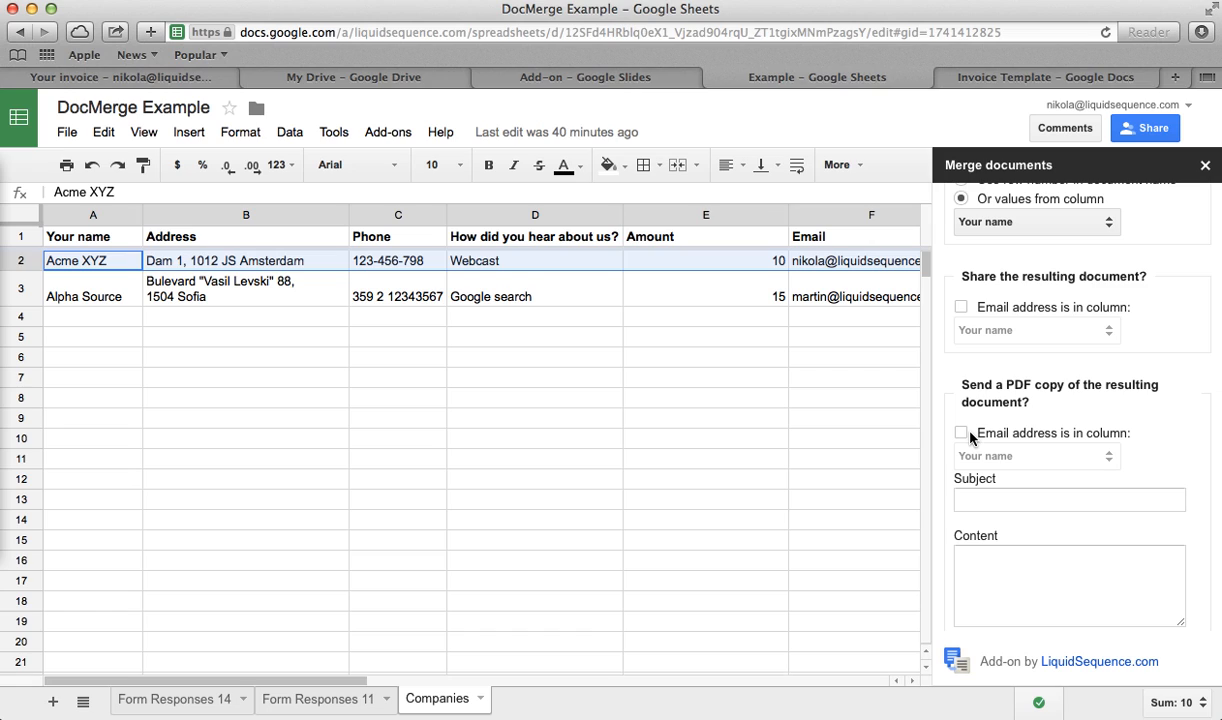
Step: Email a PDF copy to the Email column with subject "Your invoice" and a note about the PDF attachment
click(960, 432)
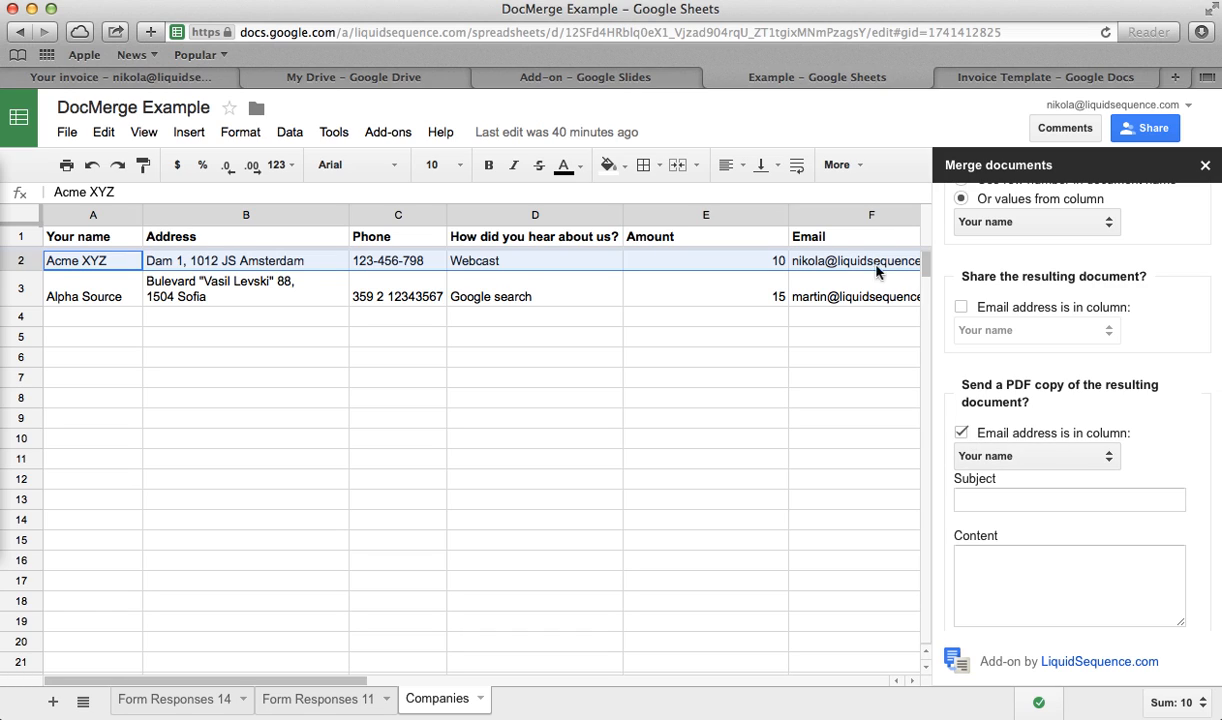
mouse_move(1144, 458)
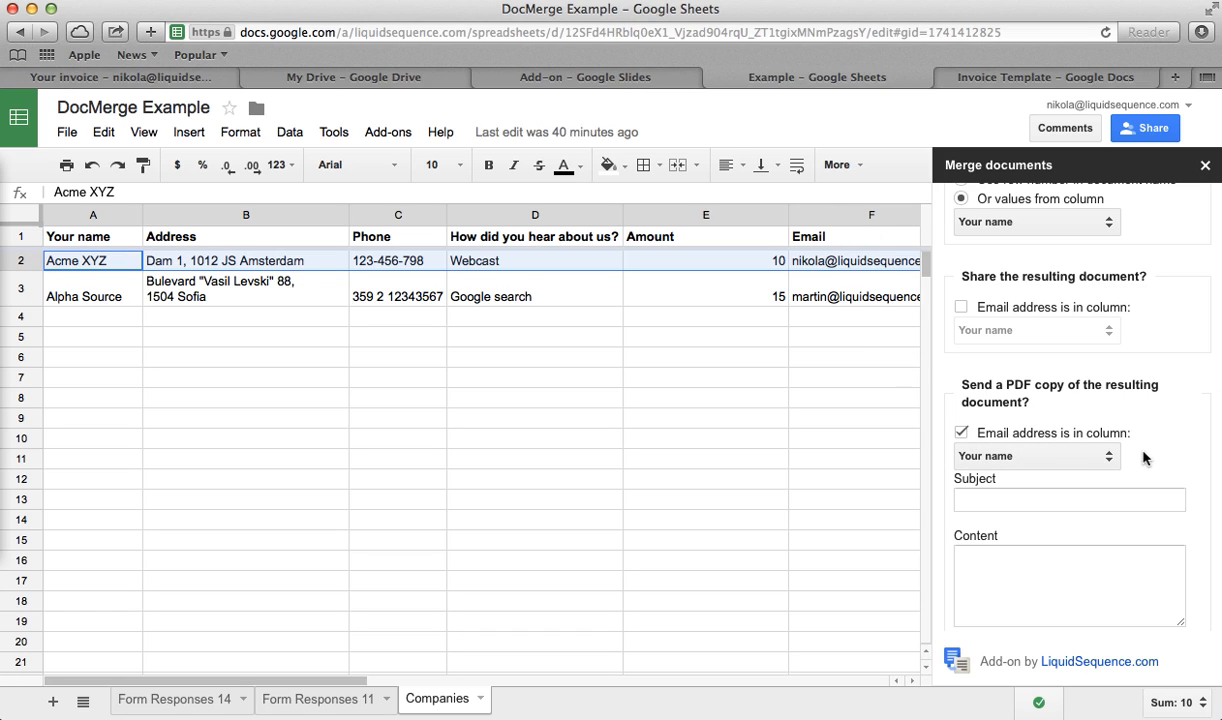
click(1036, 456)
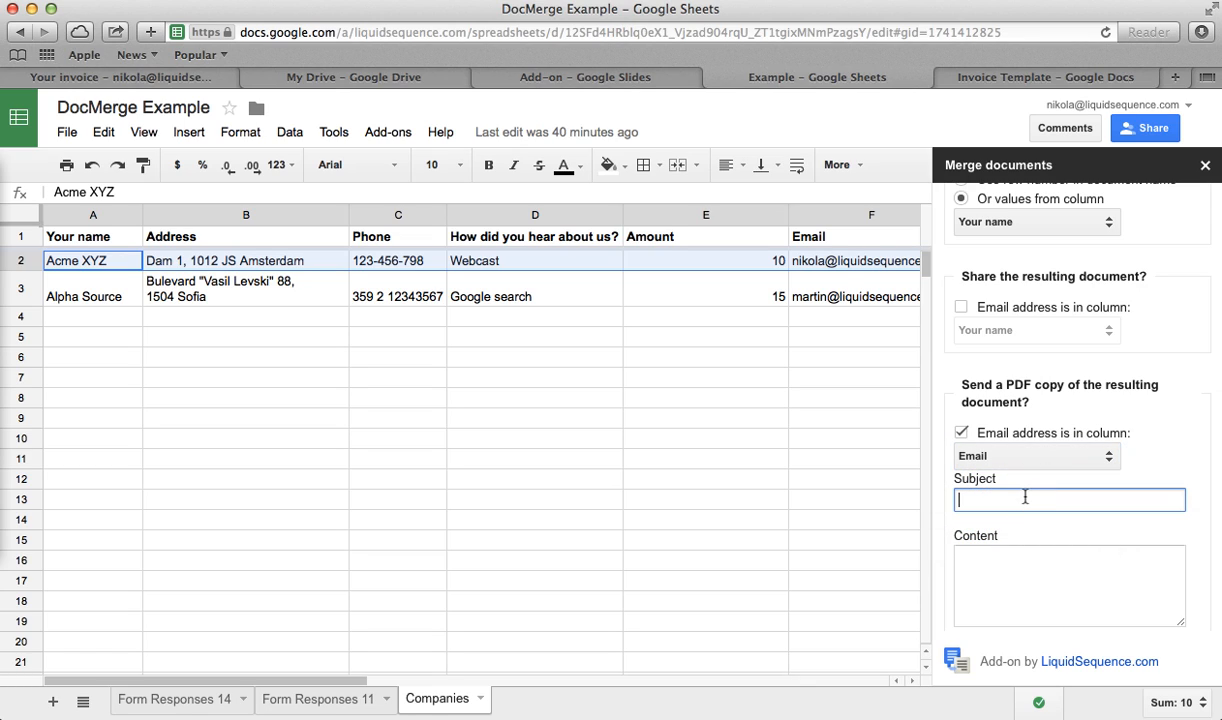
text(Your invoice)
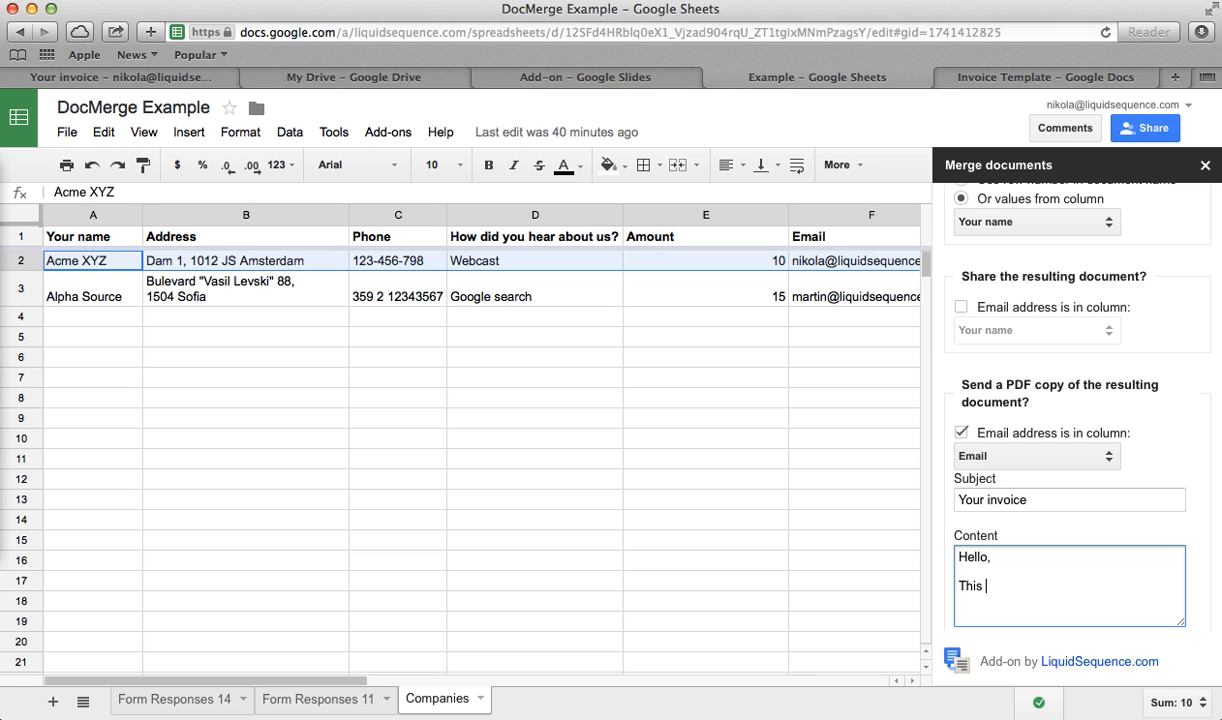
text(is your)
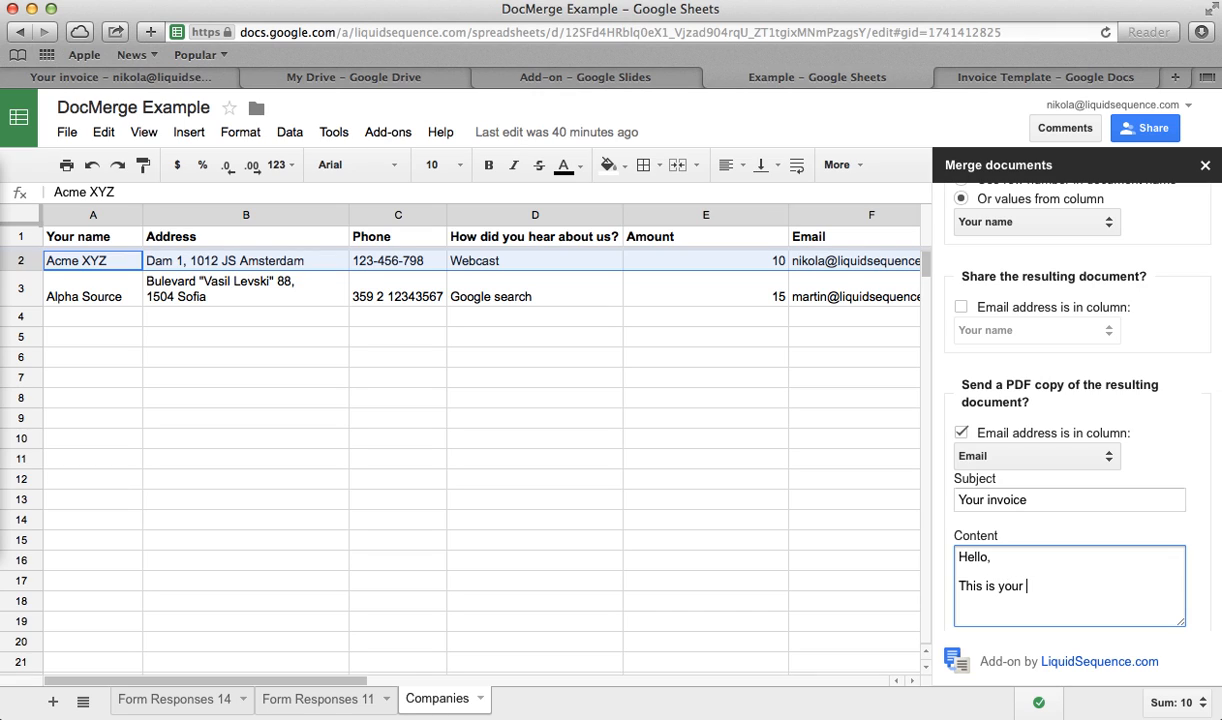
text(invoice as a)
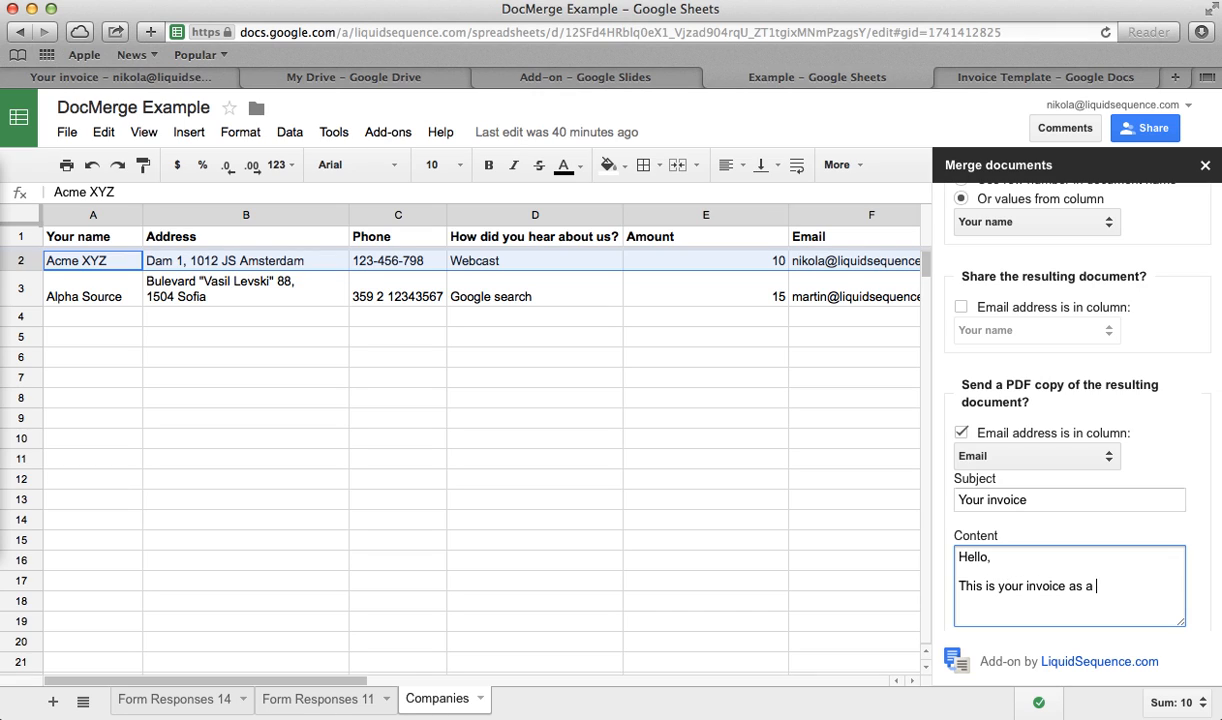
text(PDF attachment.)
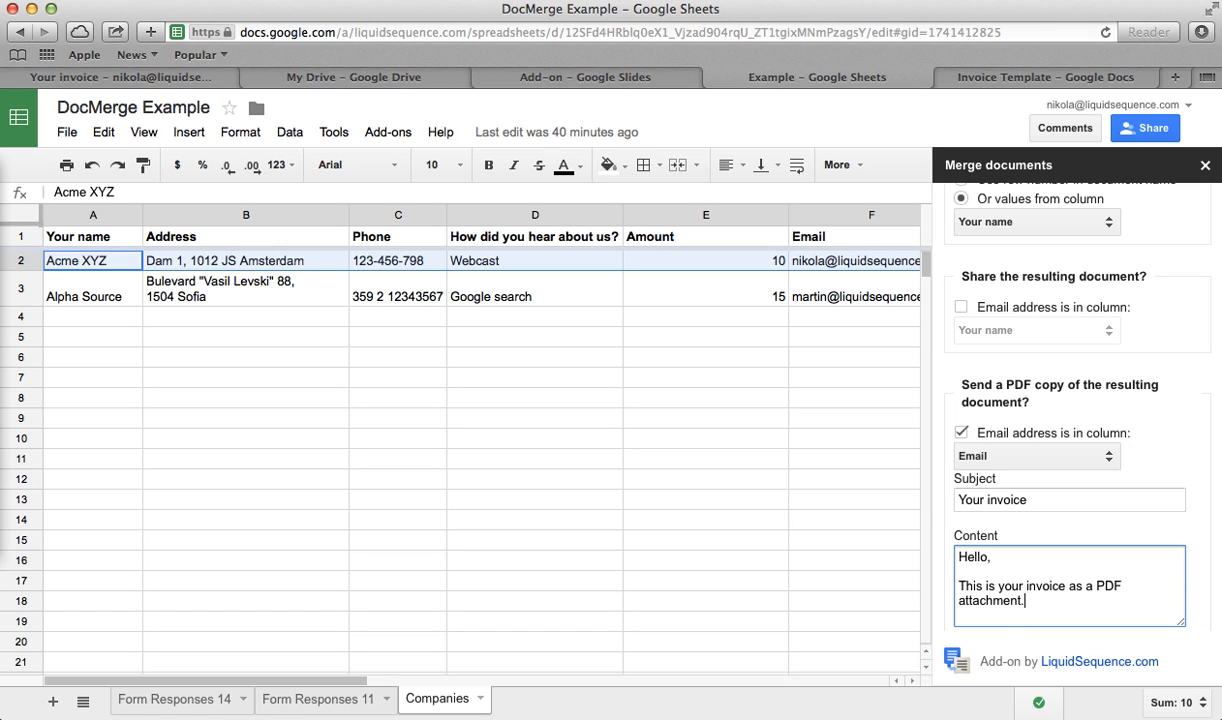
scroll(down, 3)
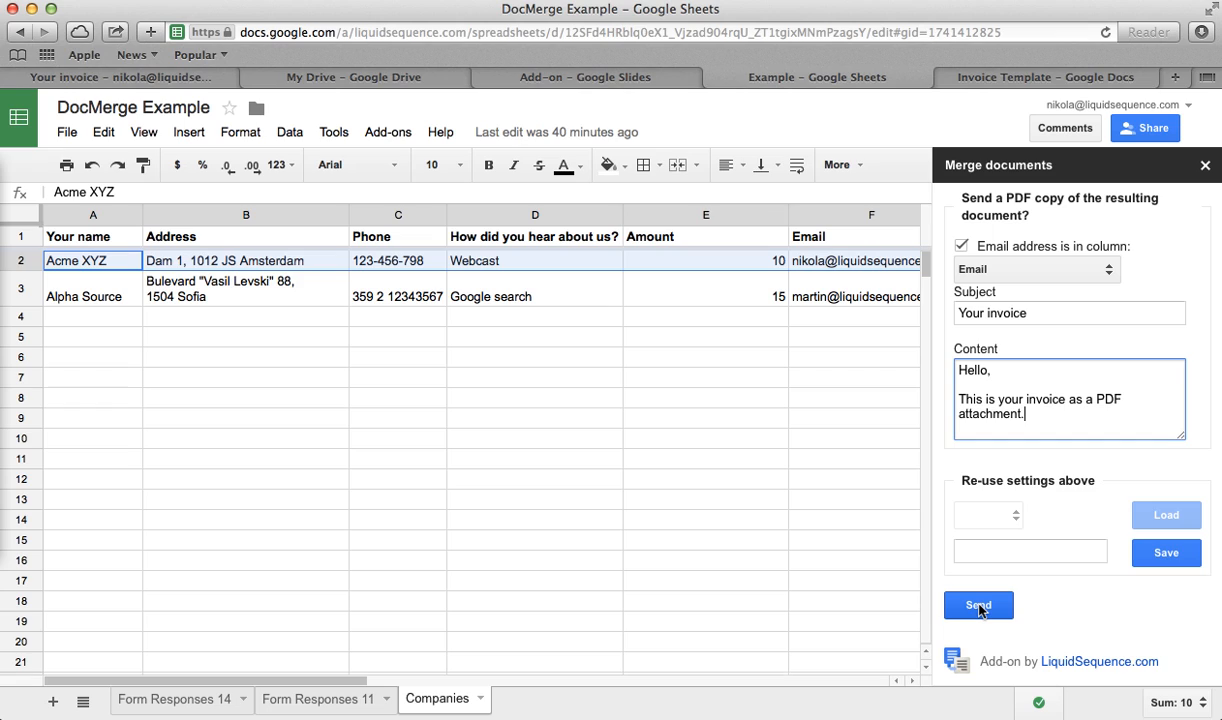
Step: Send the merge, producing Invoice - Aug 2014 - Acme XYZ, and go to the Gmail mailbox
click(978, 604)
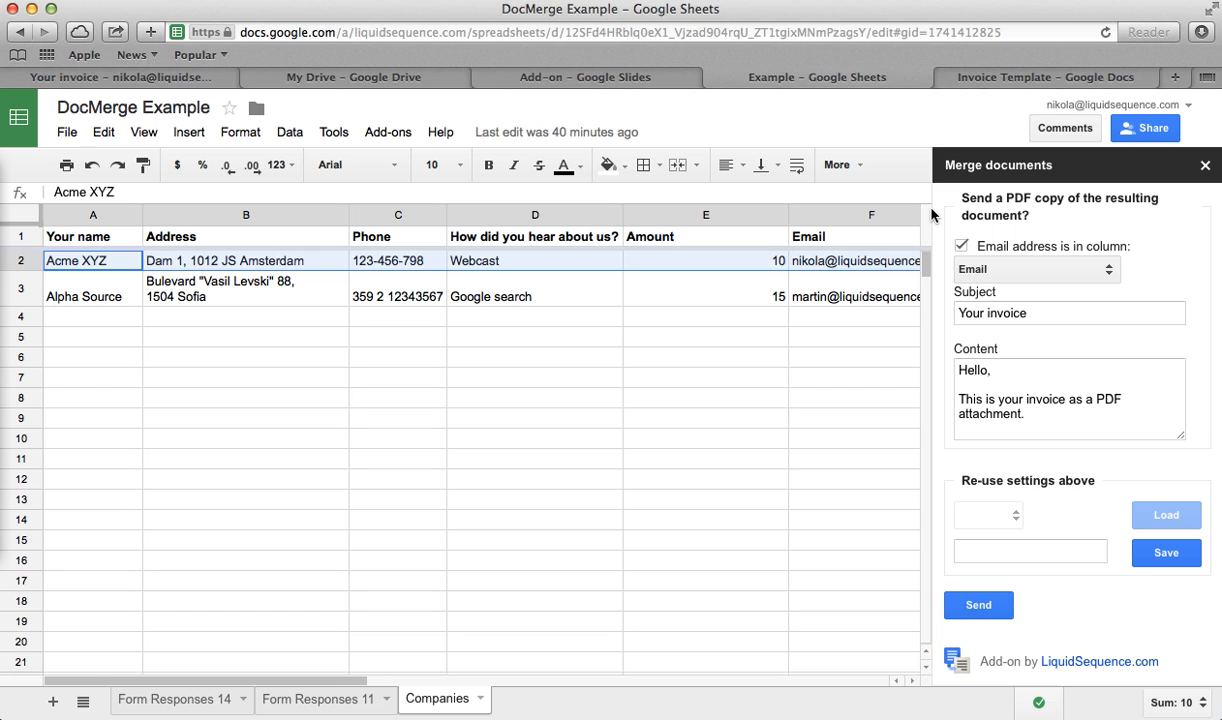
mouse_move(1036, 520)
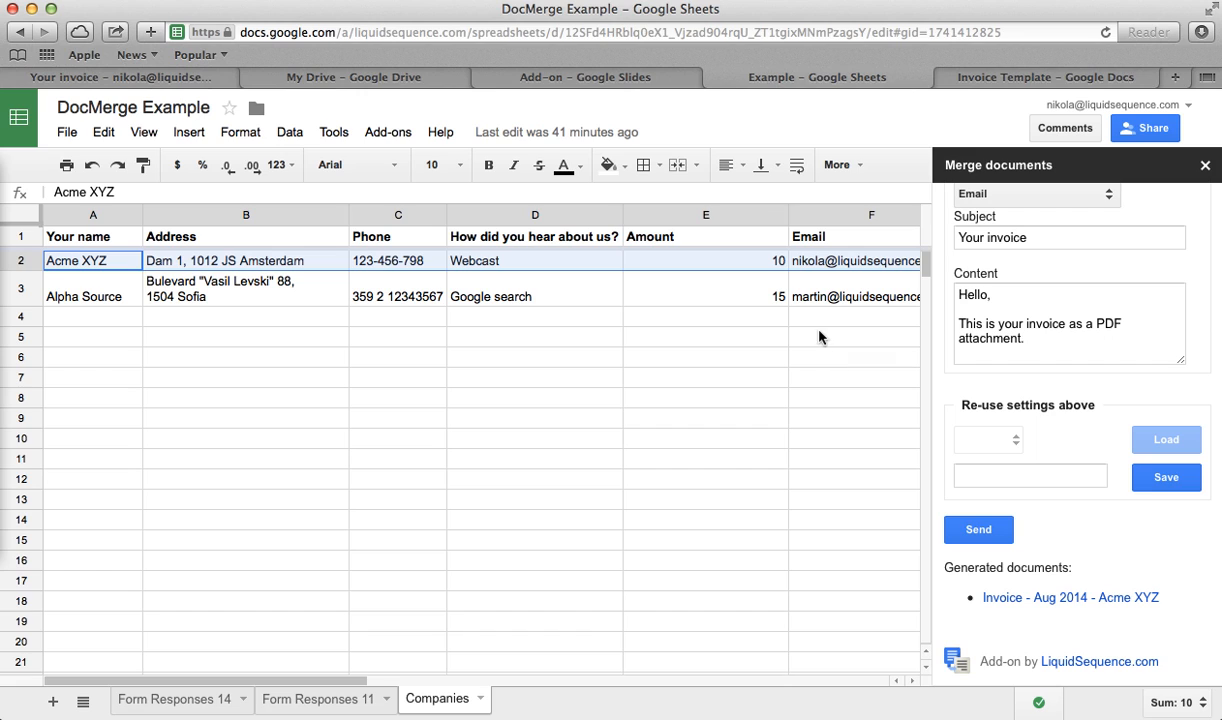
click(110, 76)
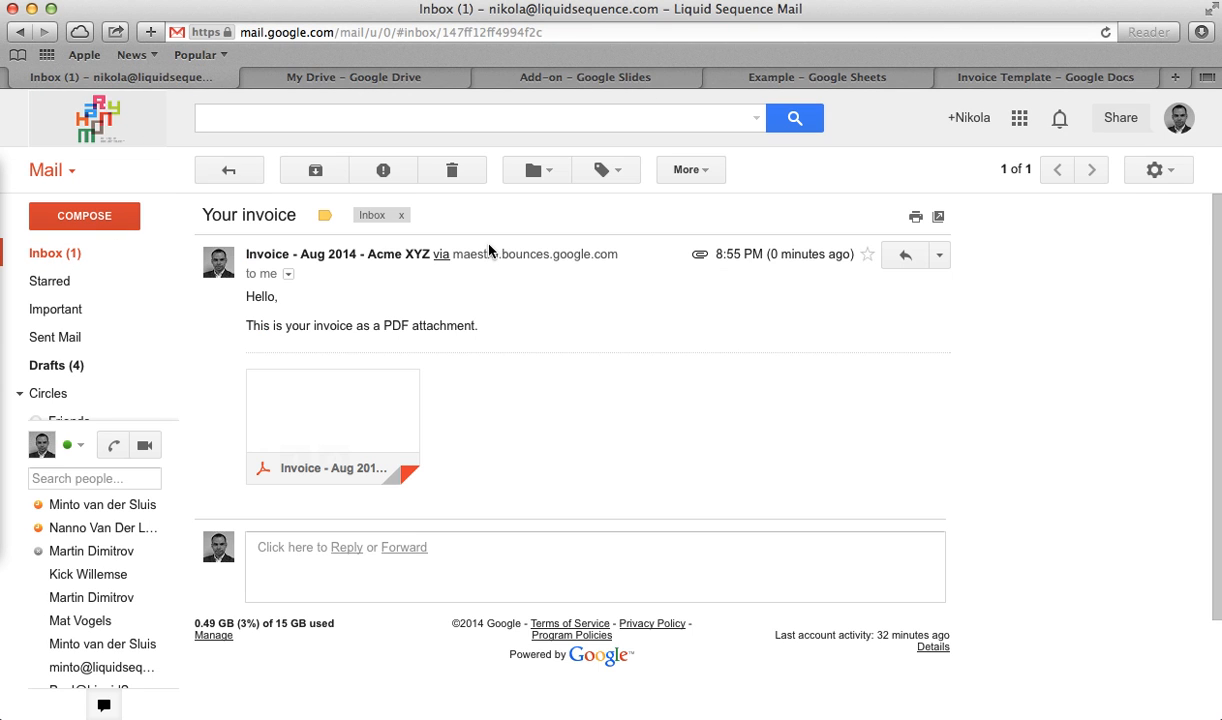
Step: Preview the attached Acme XYZ invoice PDF (amount due 10 USD) and close it
click(332, 410)
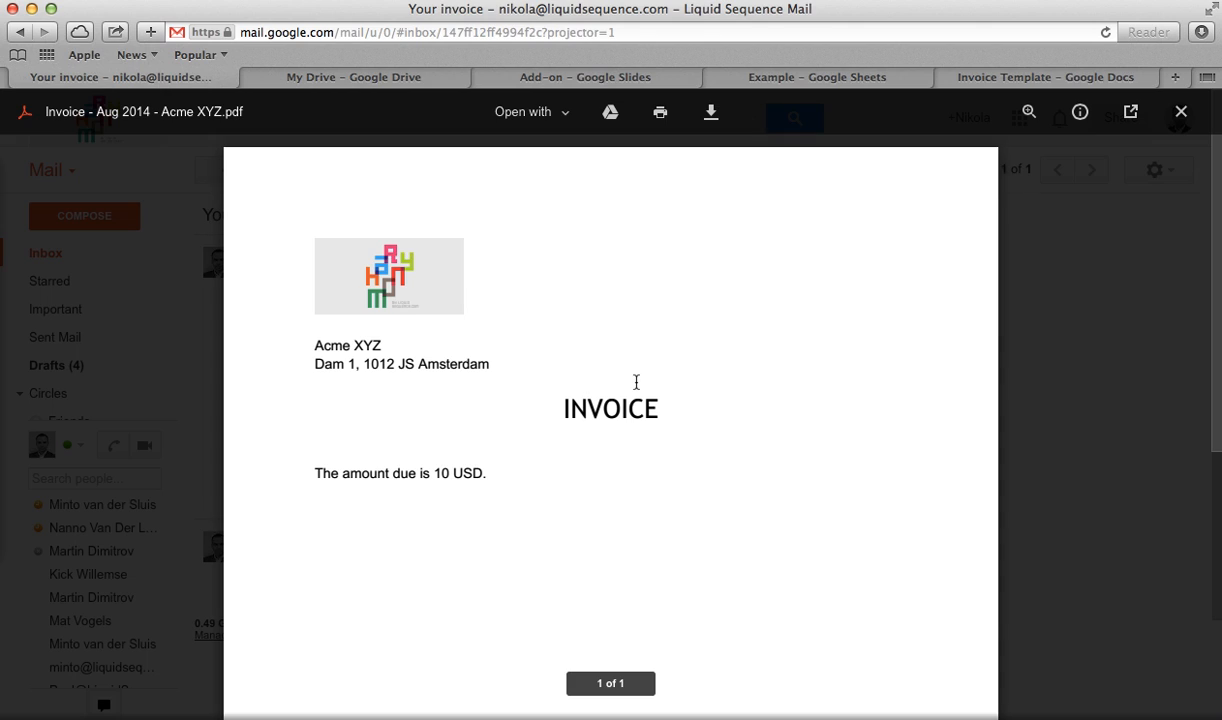
mouse_move(476, 544)
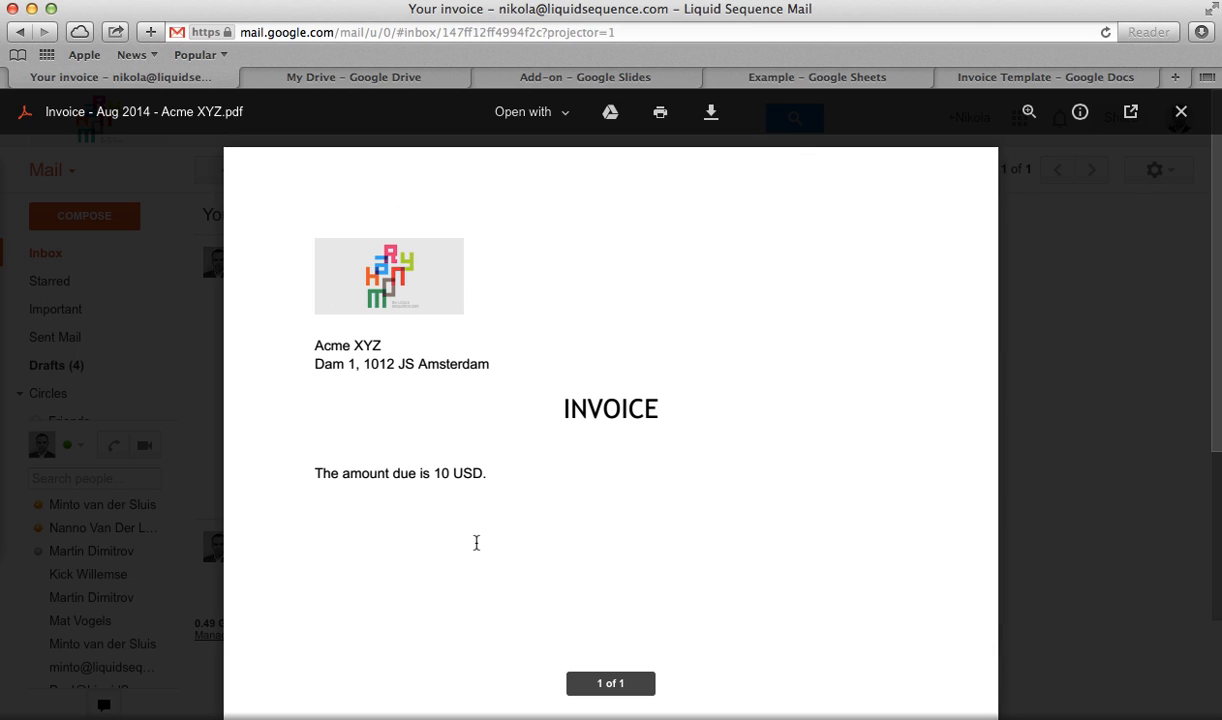
mouse_move(350, 376)
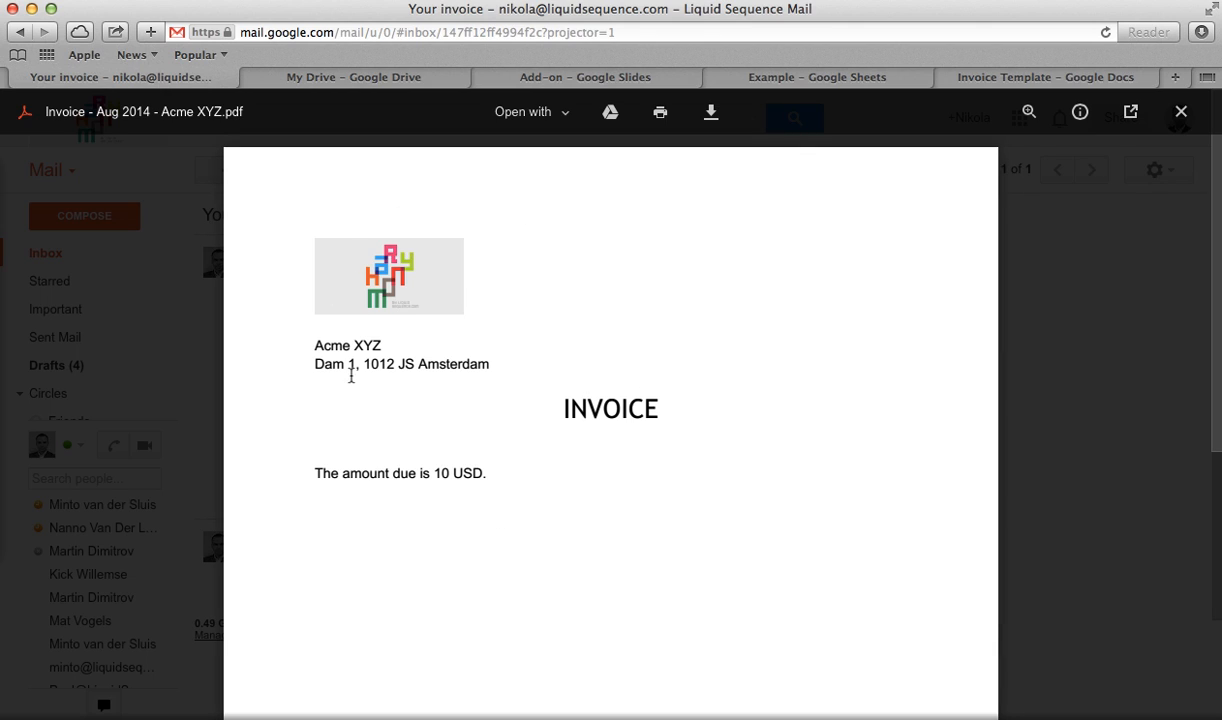
mouse_move(456, 408)
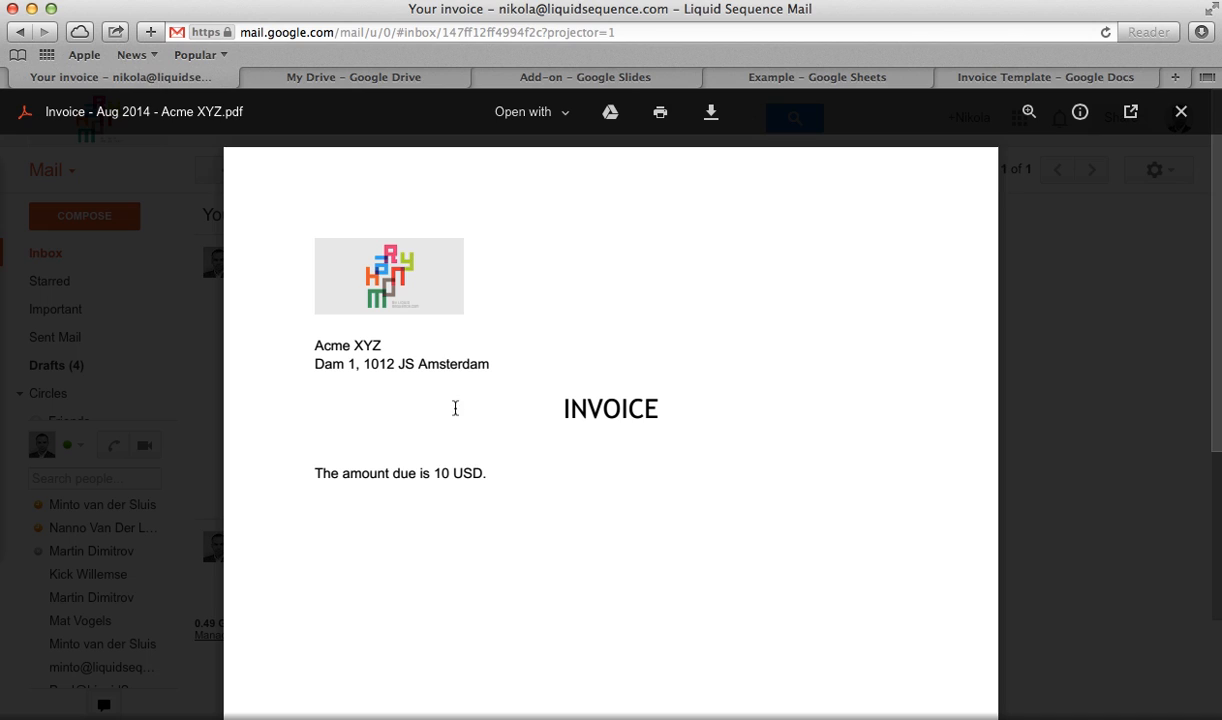
mouse_move(1092, 164)
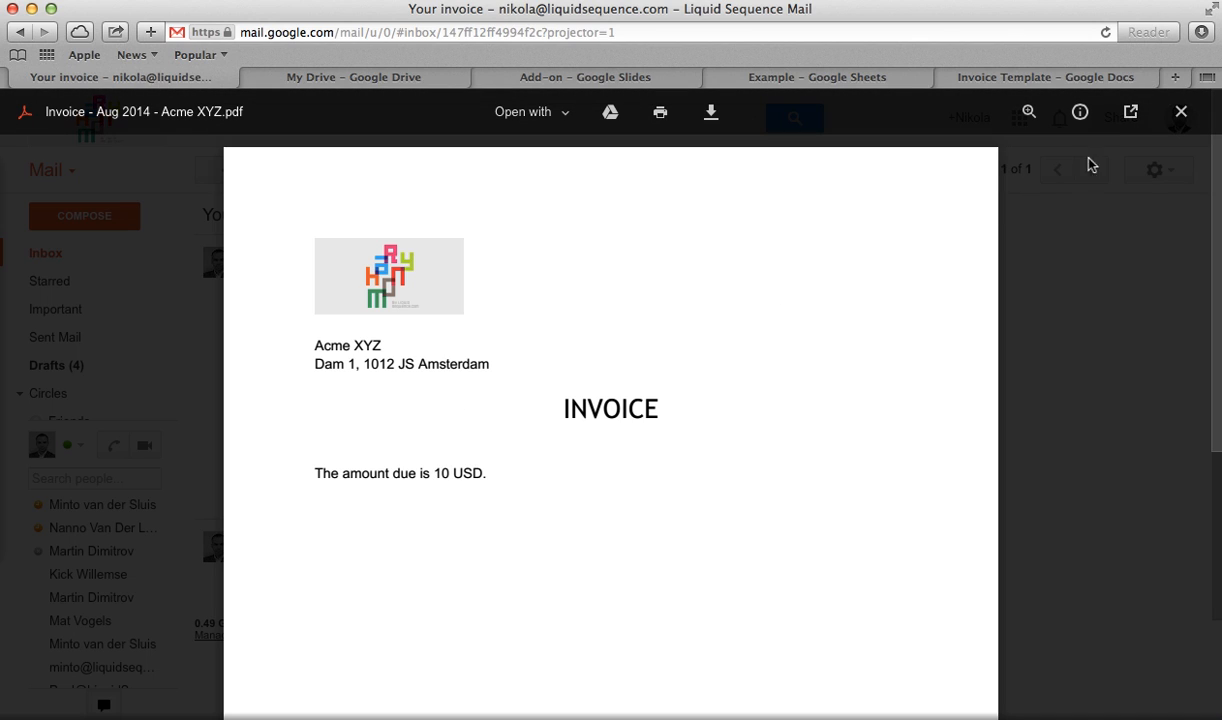
click(1180, 112)
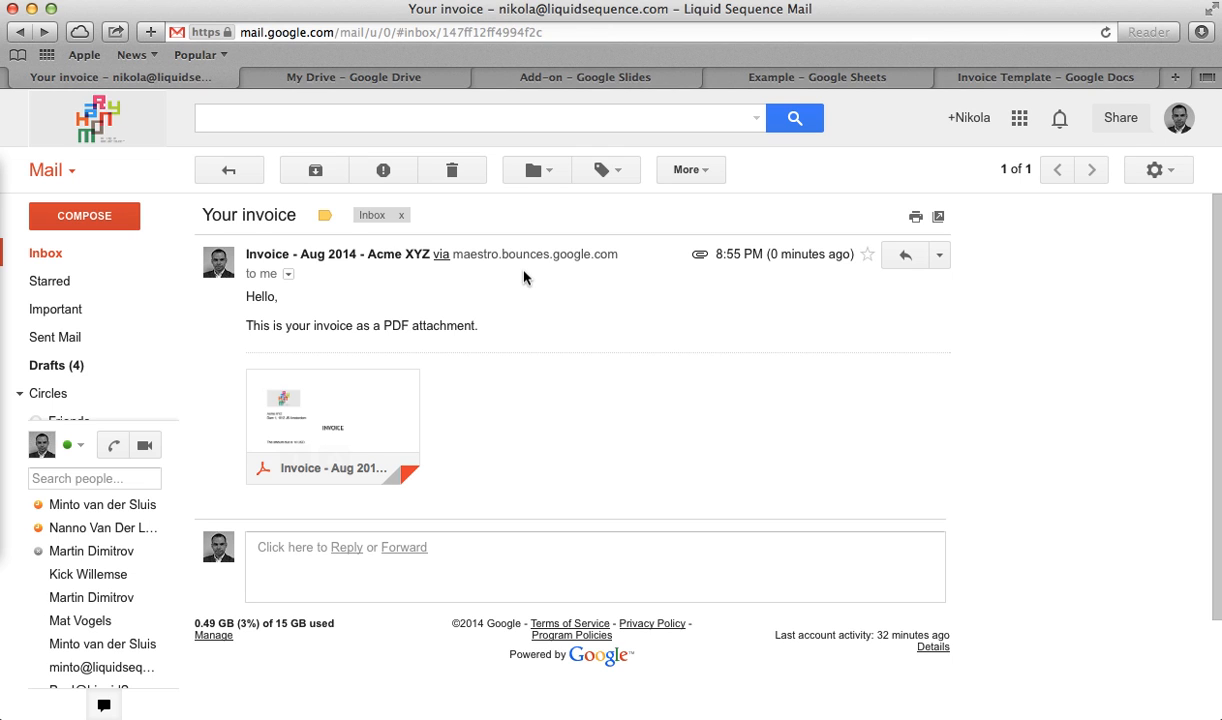
mouse_move(370, 140)
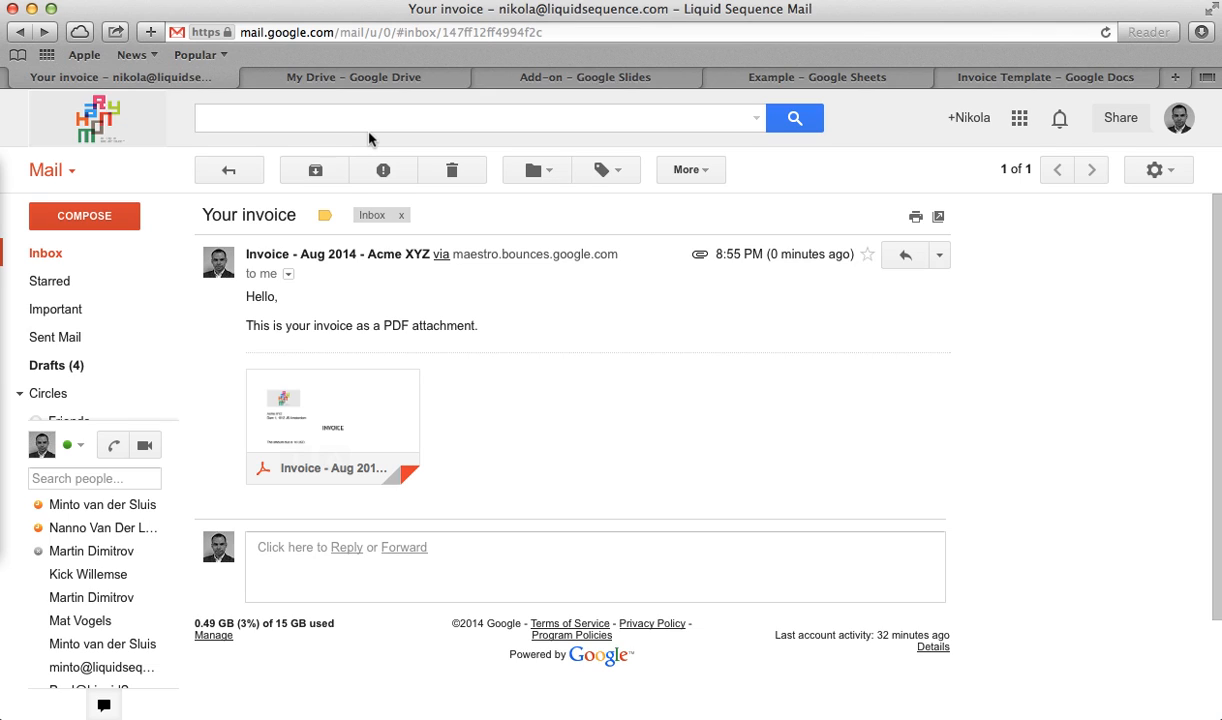
mouse_move(796, 104)
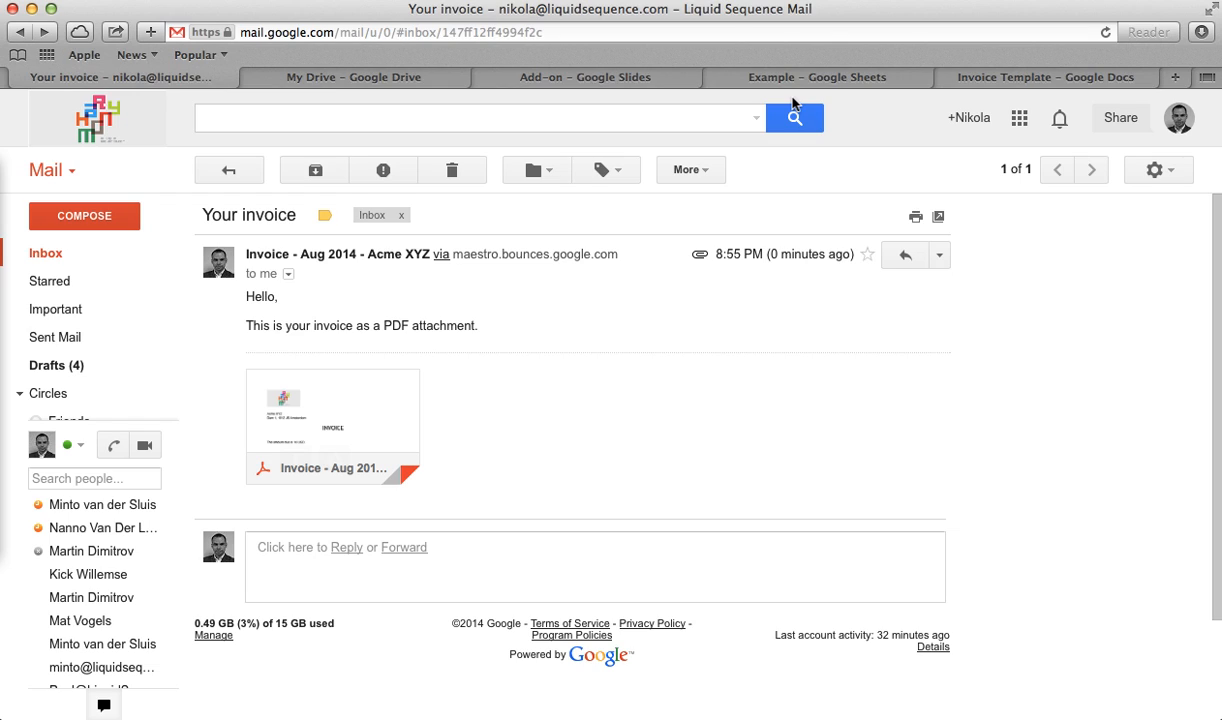
mouse_move(584, 76)
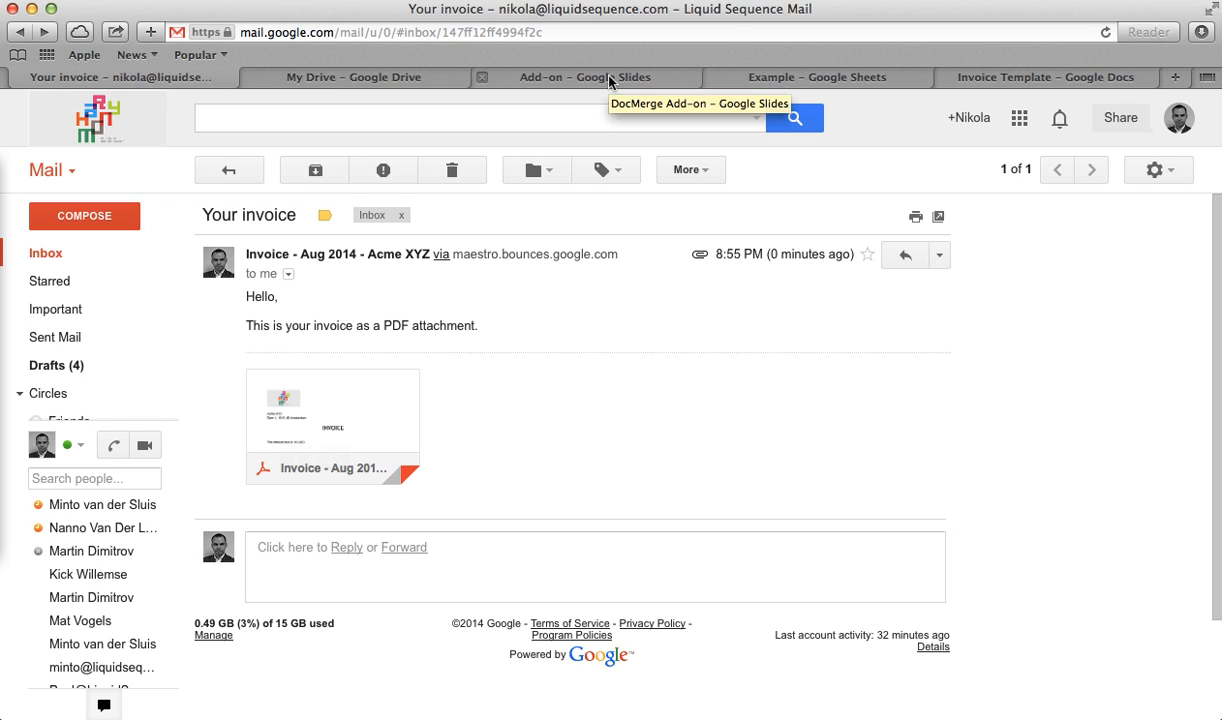